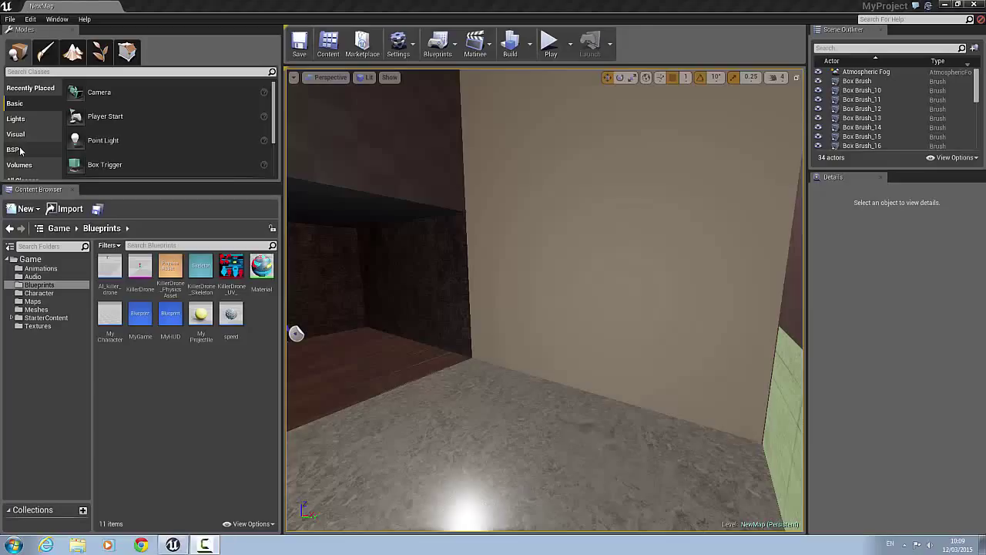
Step: Reveal the BSP brush shapes in the Modes panel to reach the Box brush
click(12, 149)
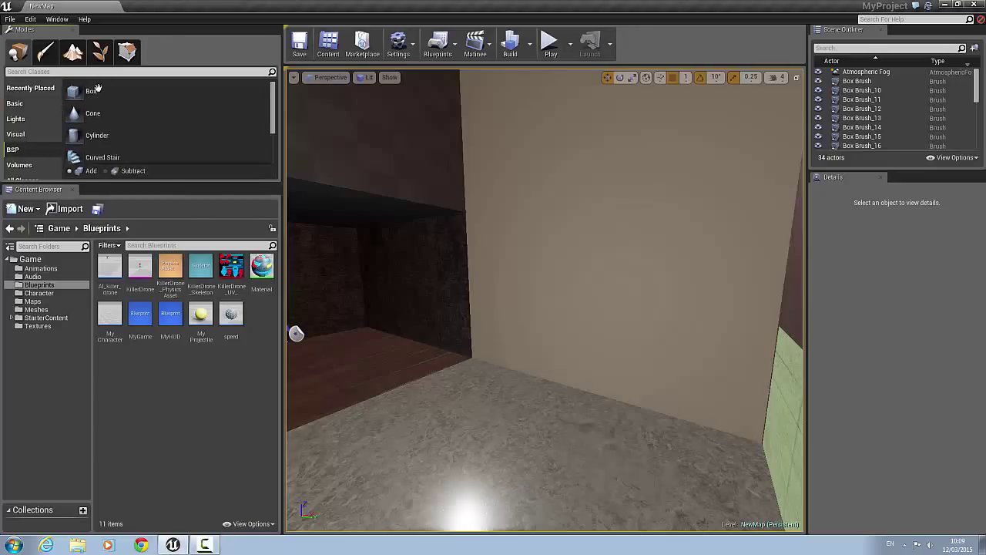
mouse_move(91, 91)
text(20)
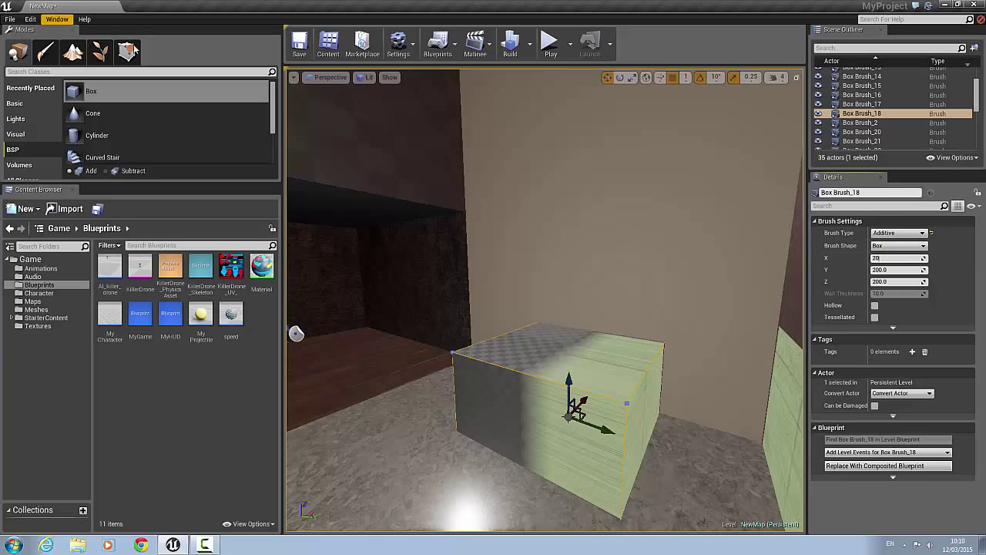
mouse_move(899, 269)
text(110)
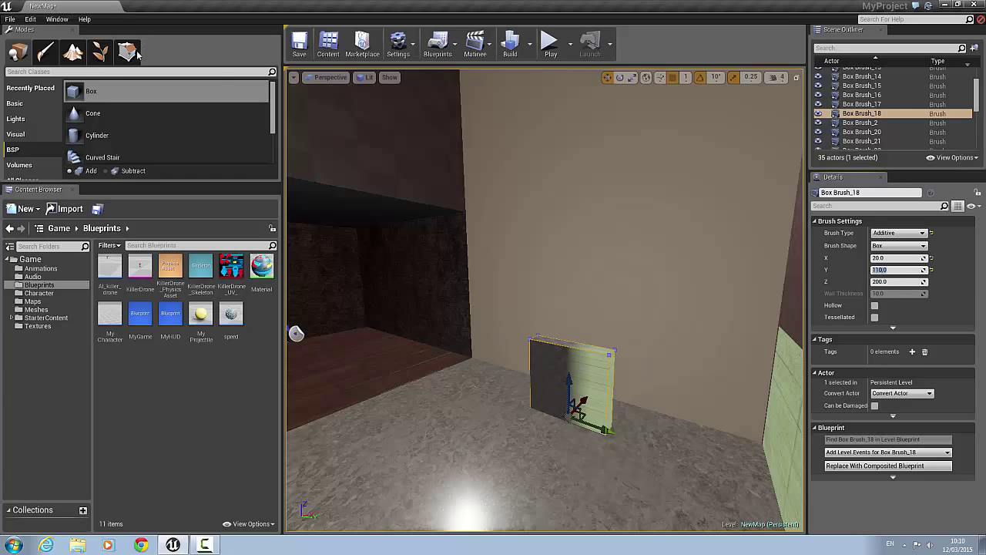
mouse_move(128, 52)
text(210)
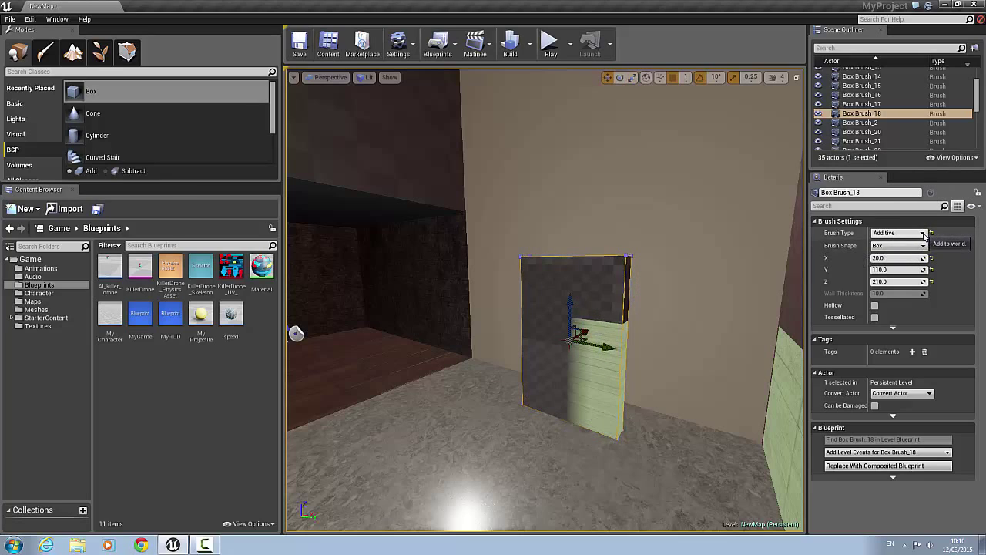
Step: Switch the 20×110×210 box brush to Subtractive and move it into the wall
click(898, 233)
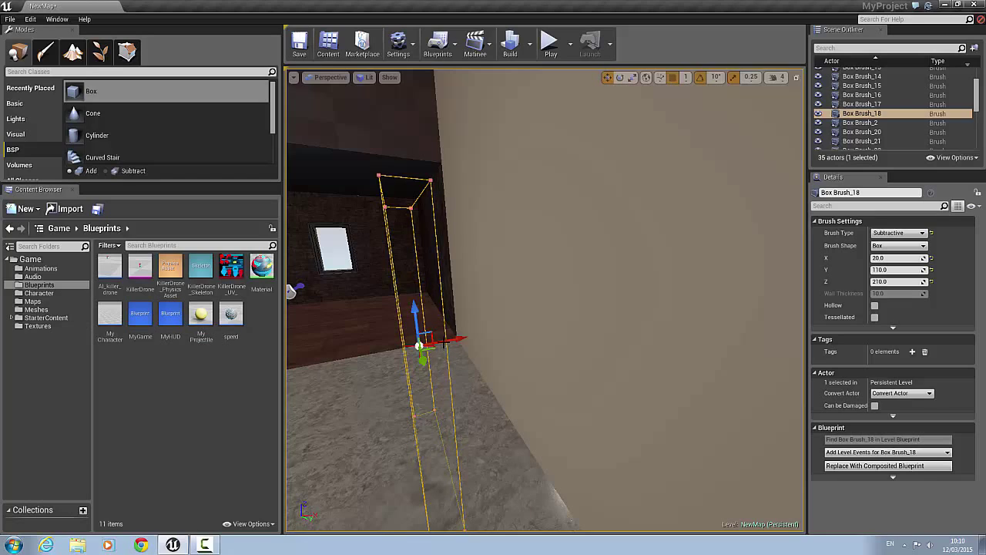
drag(420, 339, 528, 324)
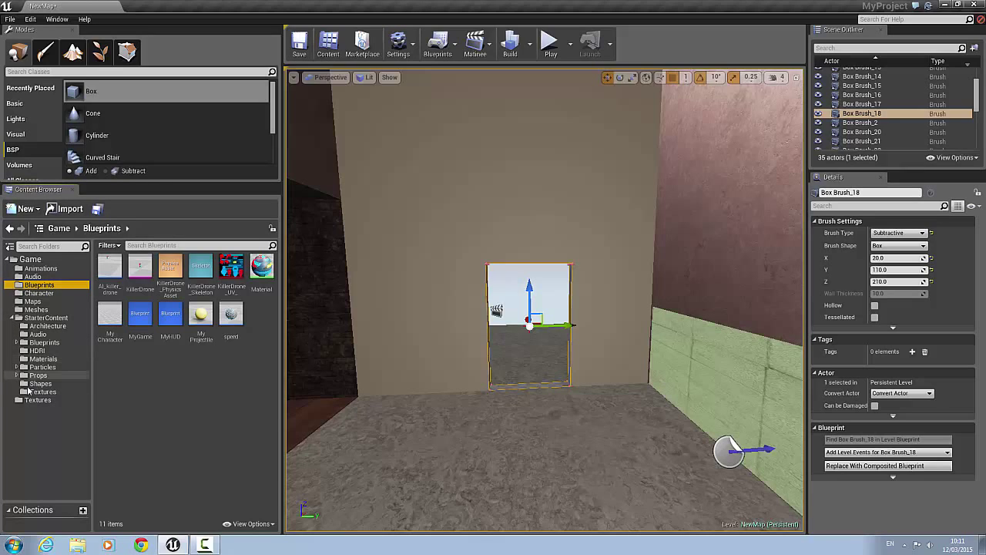
Step: Place SM_Door from StarterContent/Props in the doorway and adjust its placement
click(39, 375)
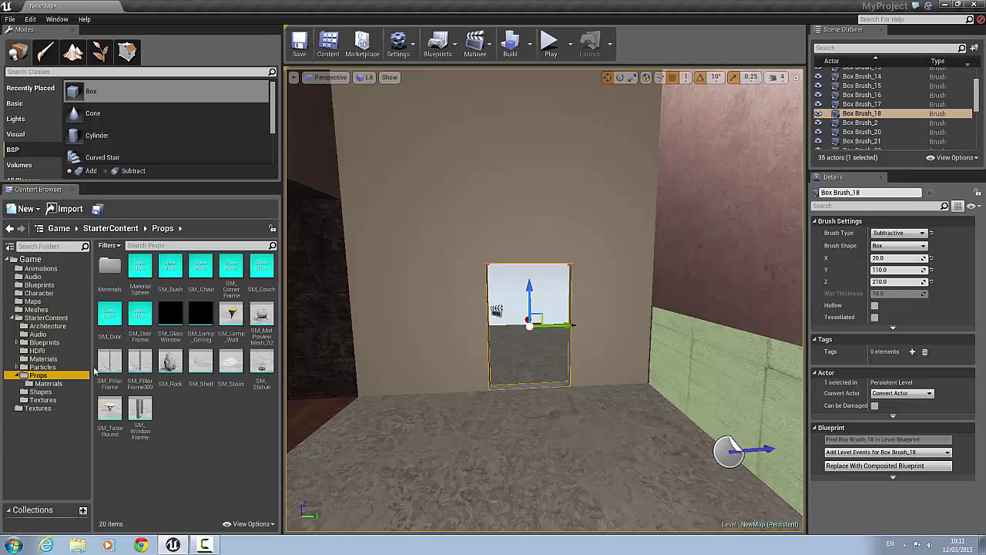
click(139, 316)
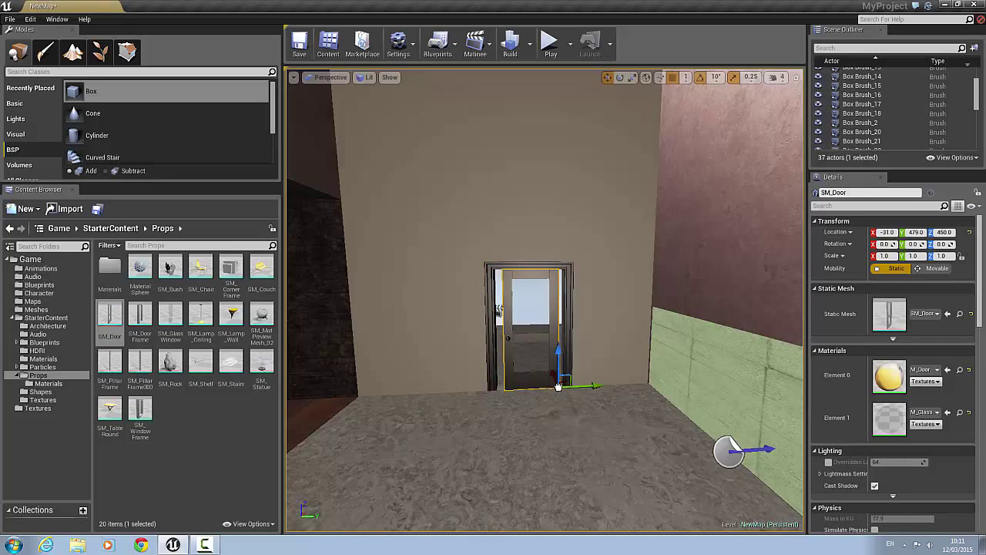
click(616, 77)
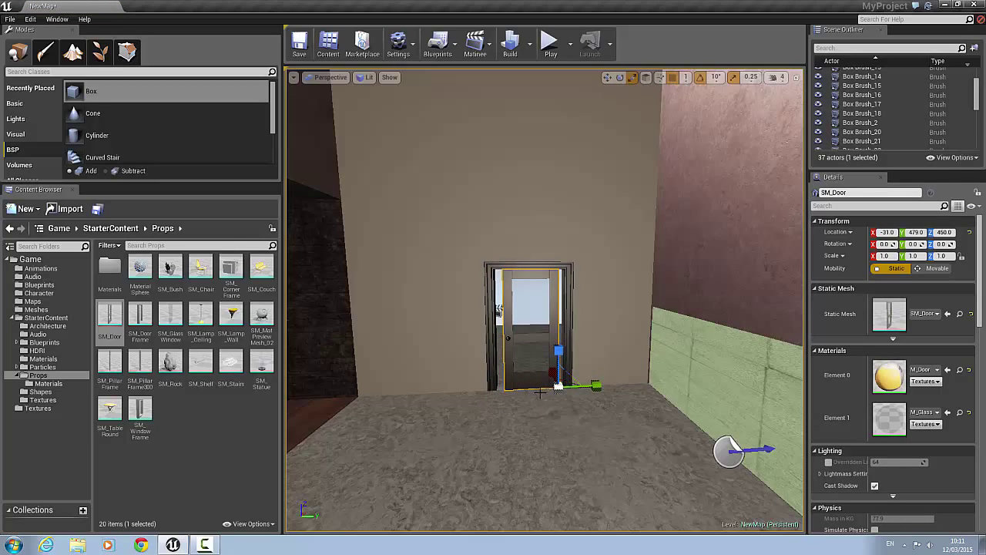
mouse_move(715, 395)
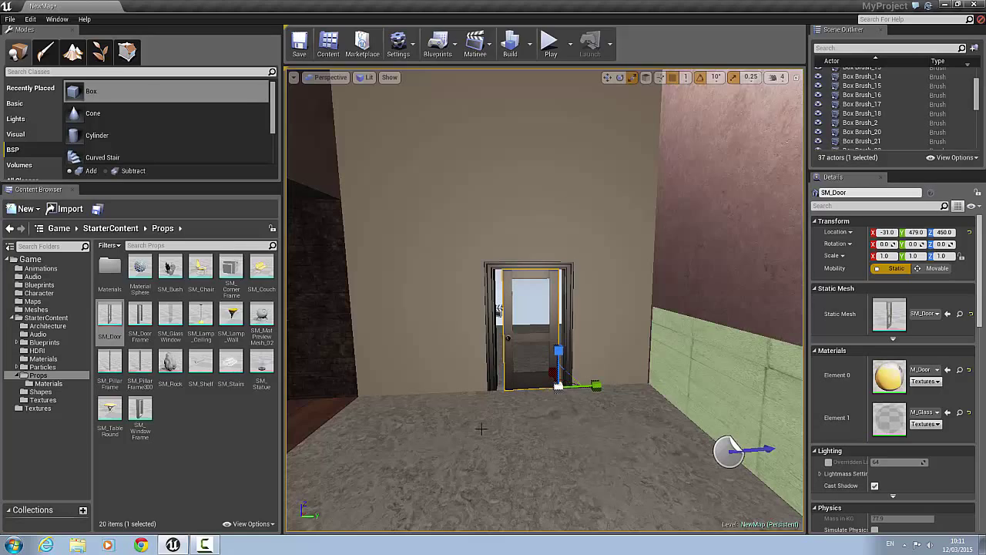
mouse_move(609, 402)
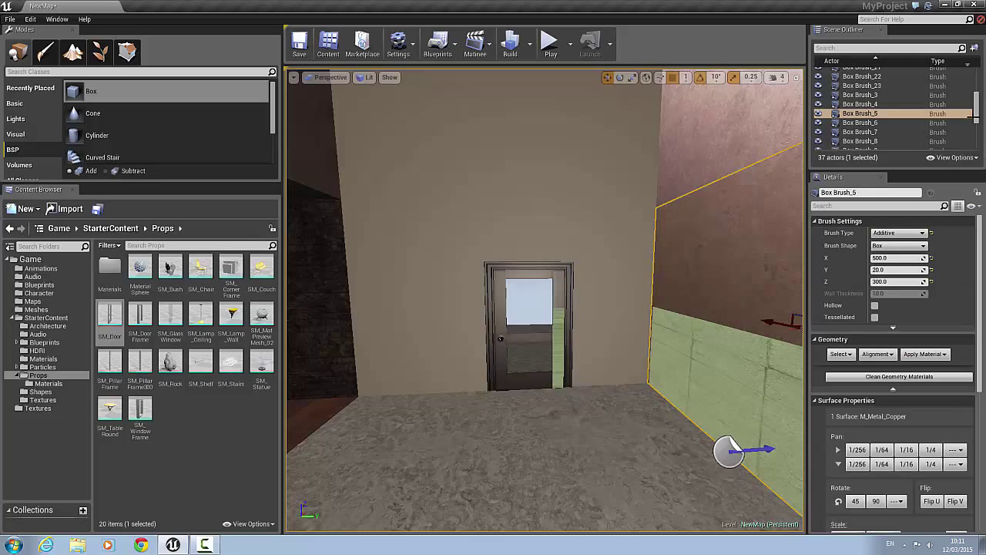
click(859, 131)
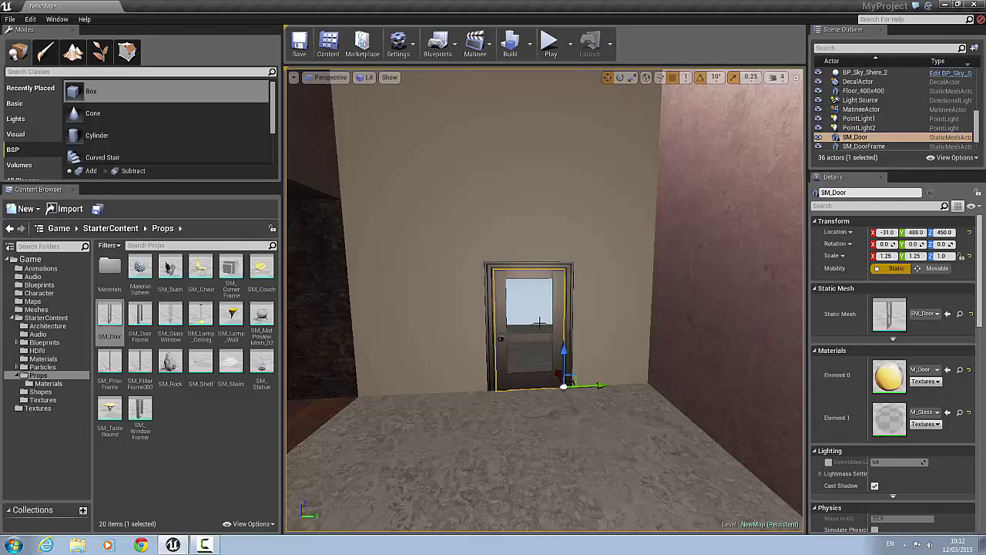
Step: Add box simplified collision to SM_Door, save the mesh, and close its editor
right_click(539, 324)
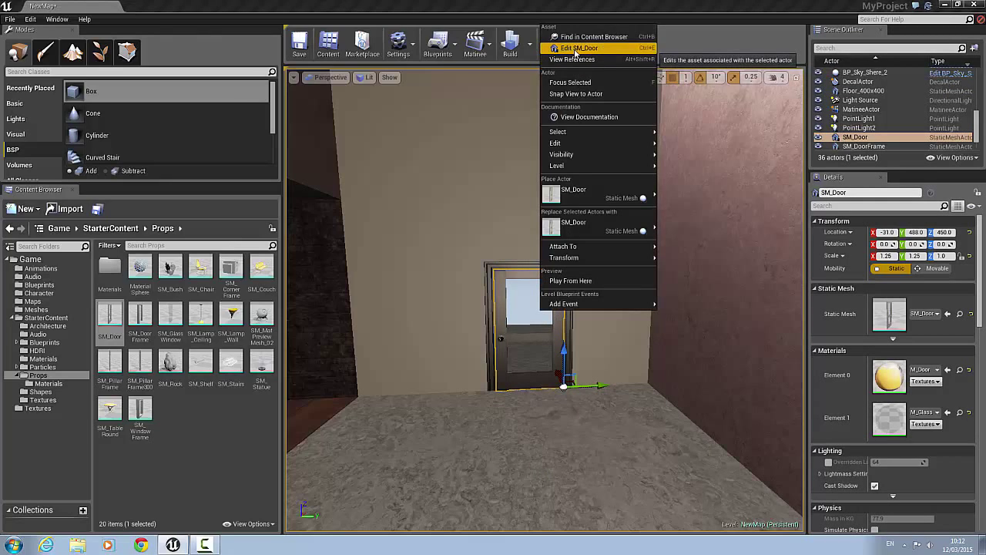
click(579, 48)
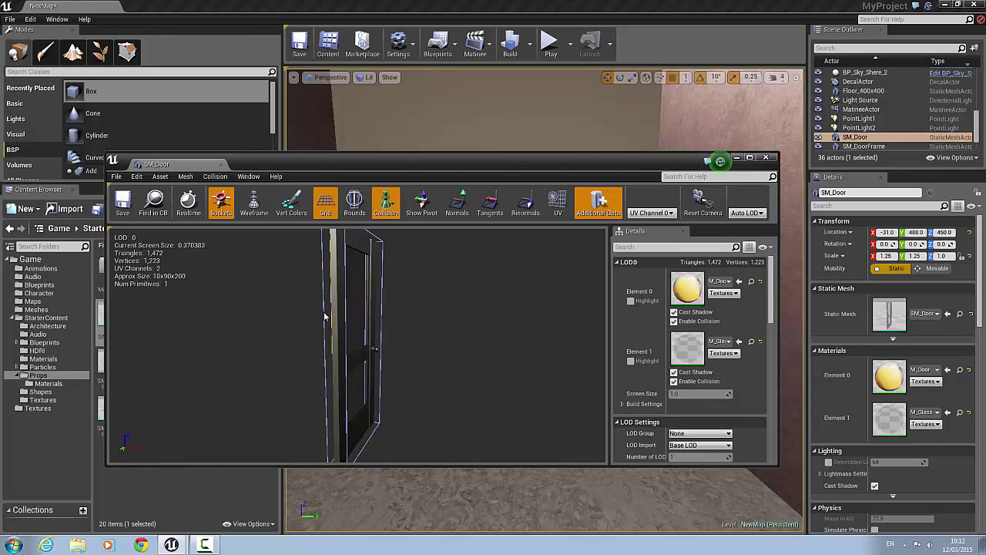
mouse_move(323, 322)
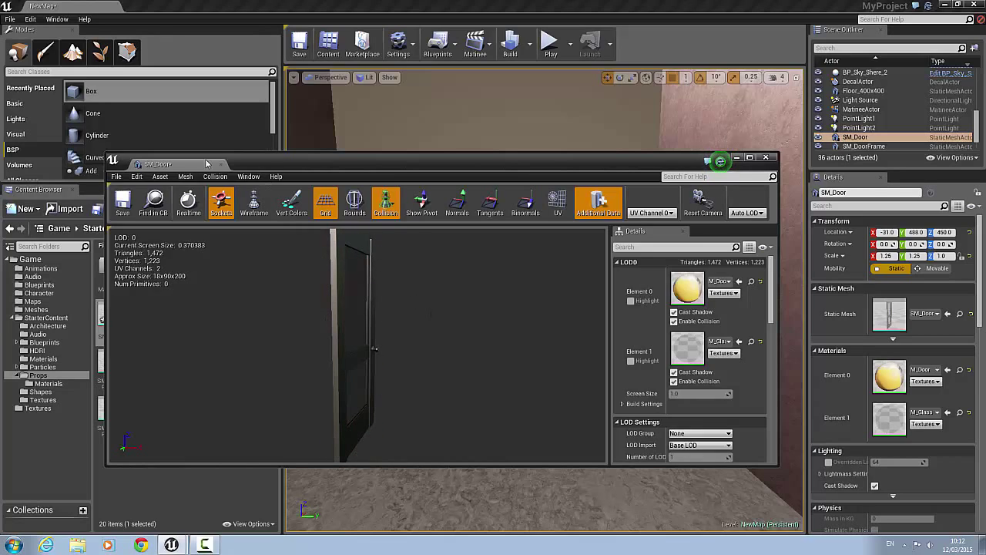
click(215, 175)
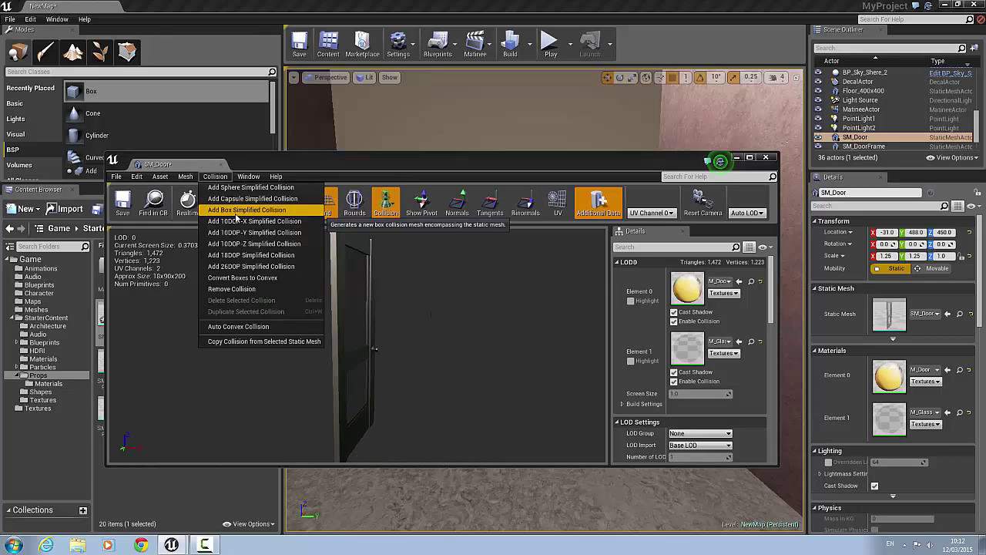
click(247, 209)
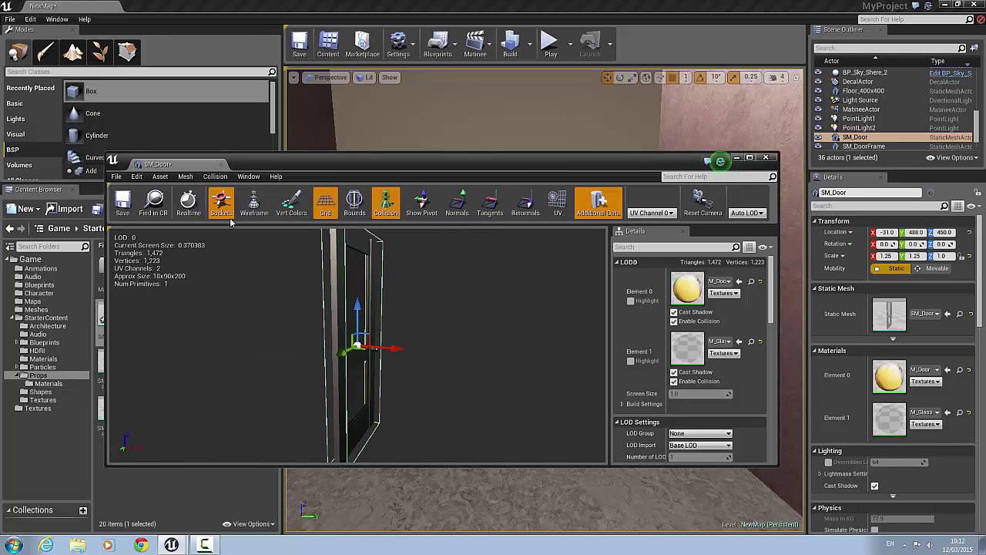
click(122, 202)
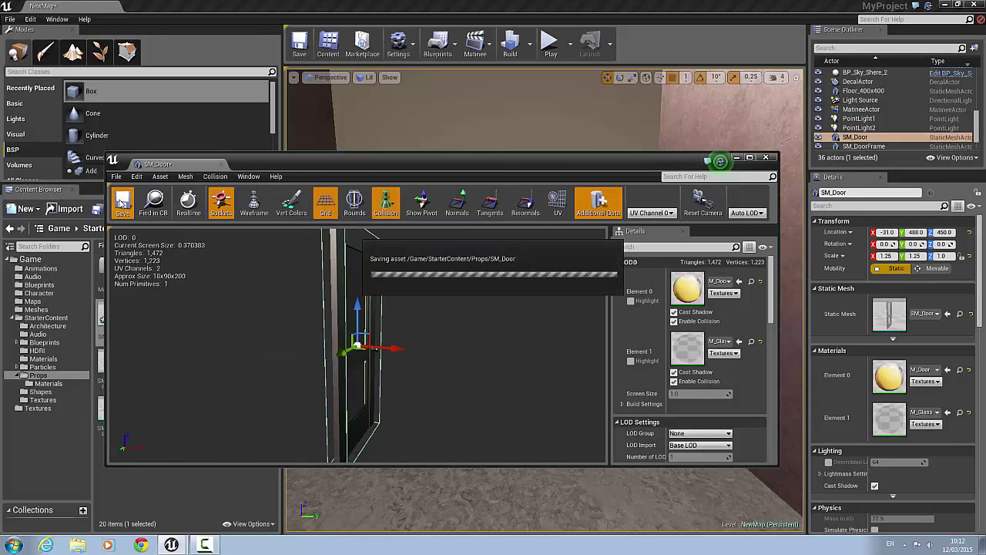
click(122, 203)
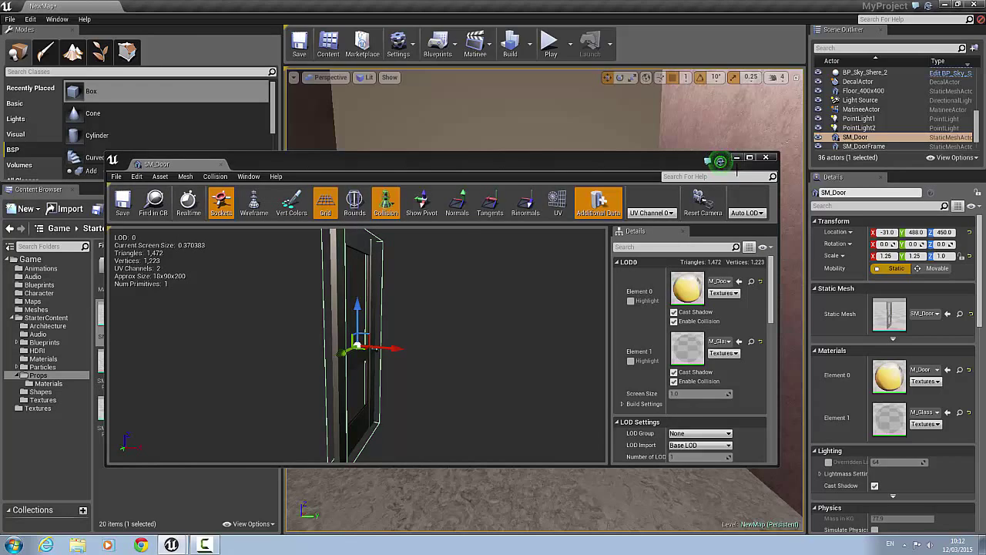
mouse_move(768, 127)
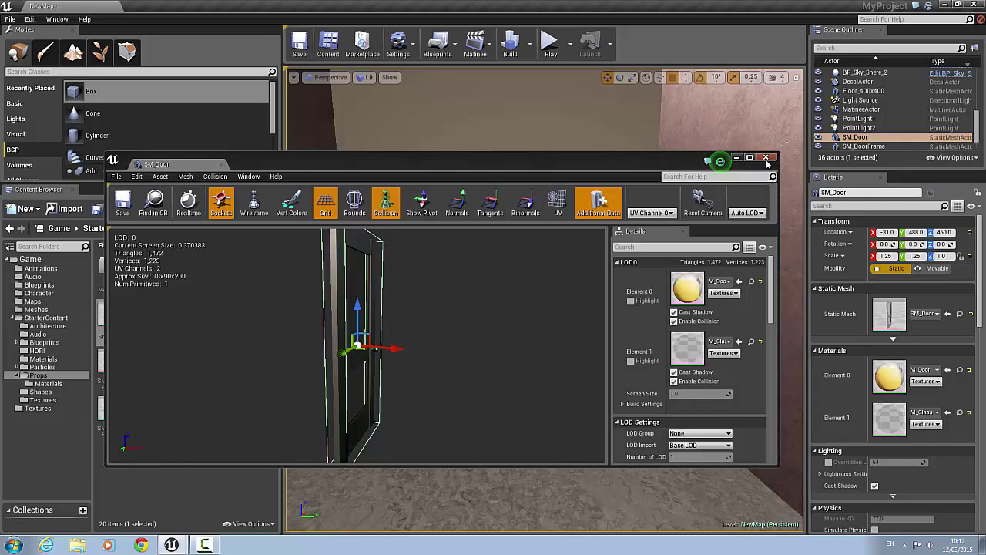
click(768, 158)
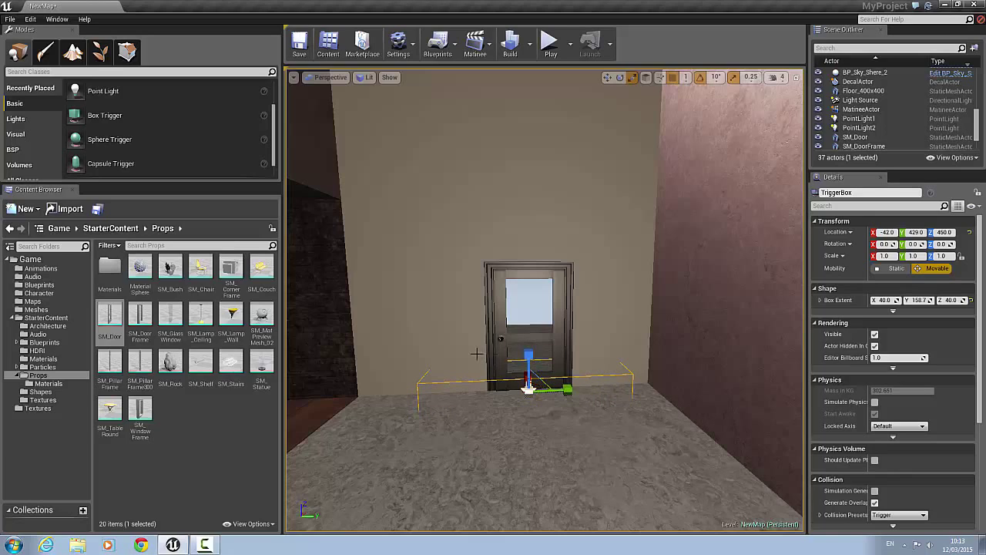
Step: Lower the trigger box on Z from 490 to 484 at the doorway floor
click(109, 317)
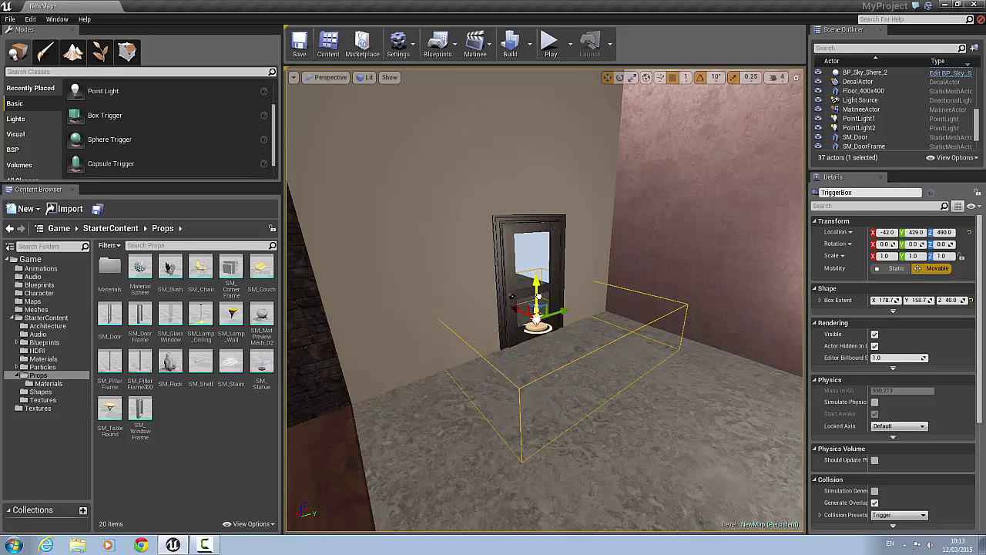
drag(537, 285, 537, 316)
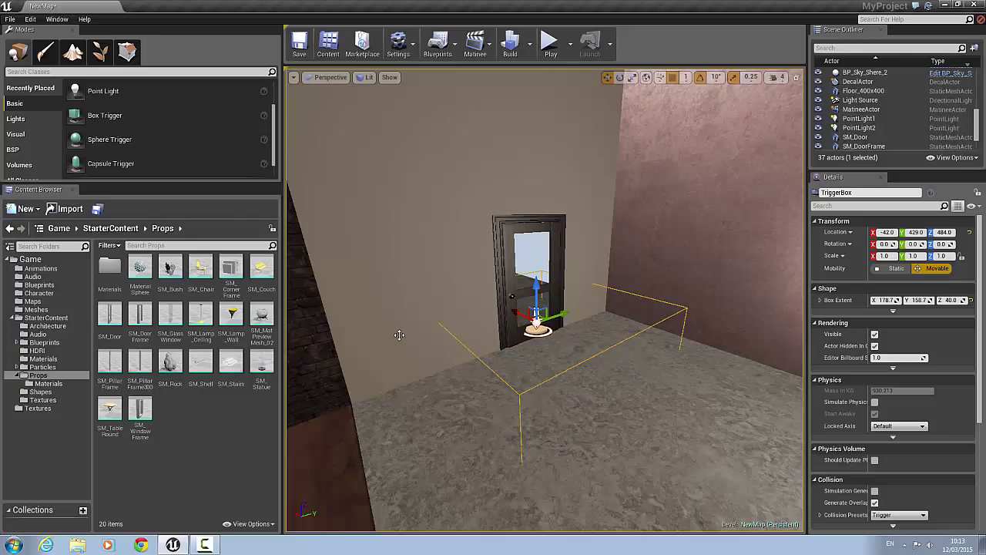
mouse_move(601, 309)
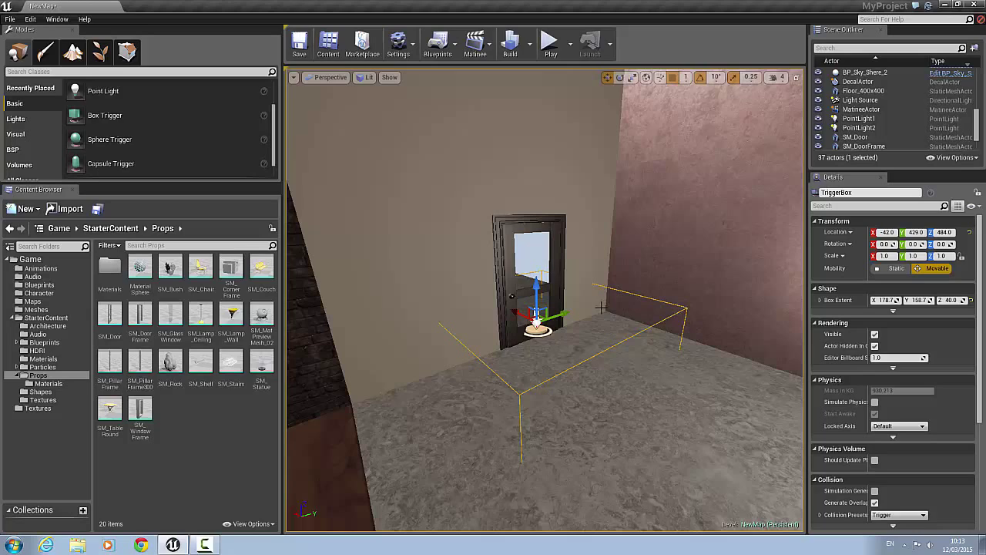
mouse_move(755, 358)
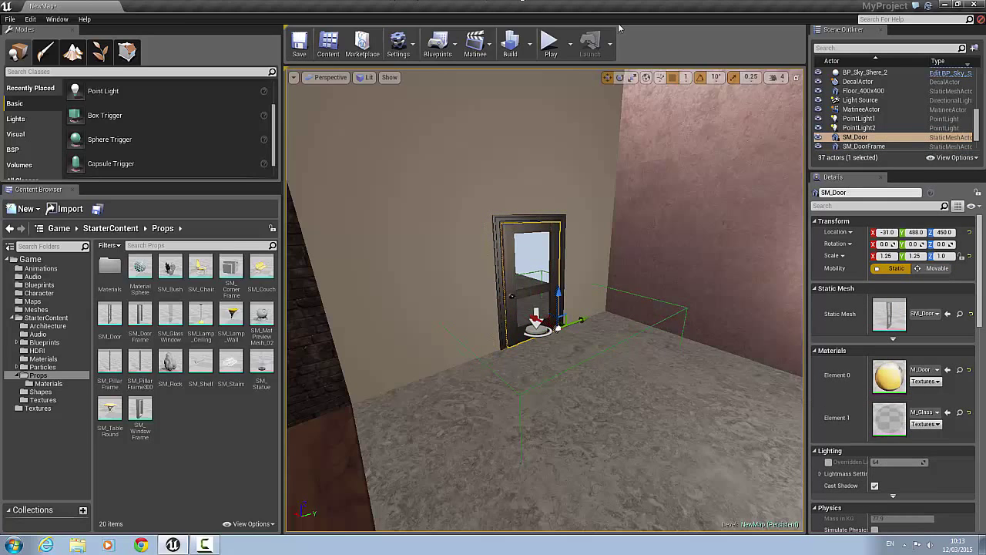
Step: Add a new Matinee actor to the level with Add Matinee
click(475, 44)
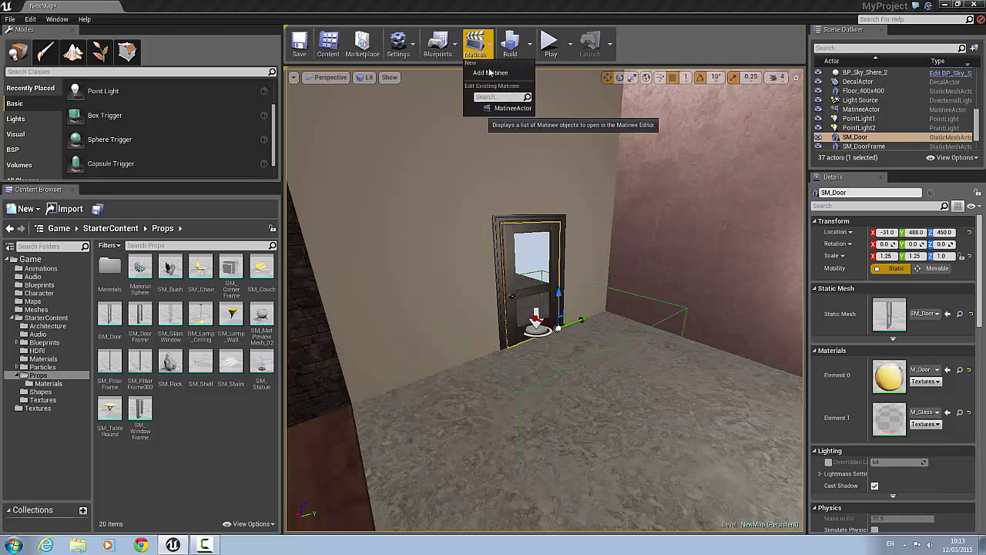
mouse_move(490, 72)
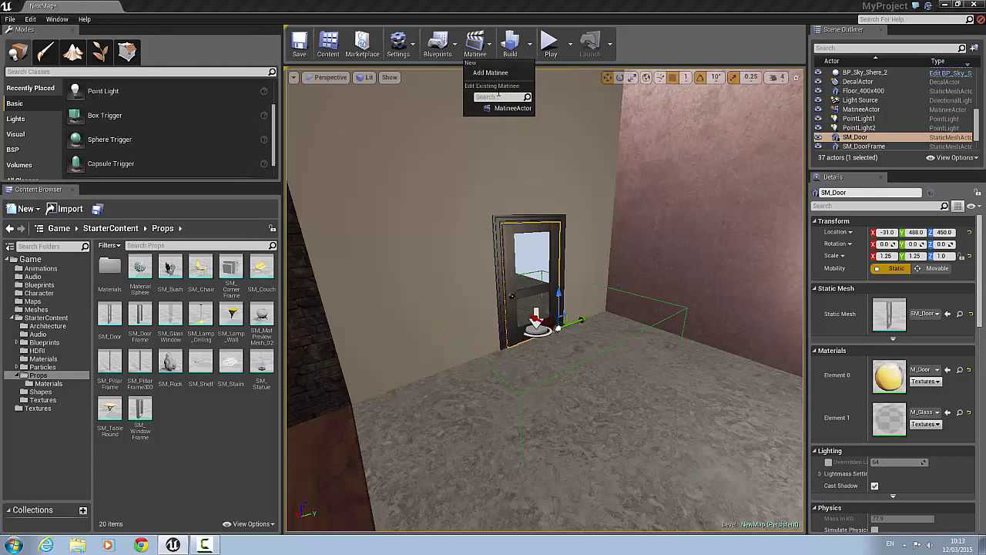
click(490, 72)
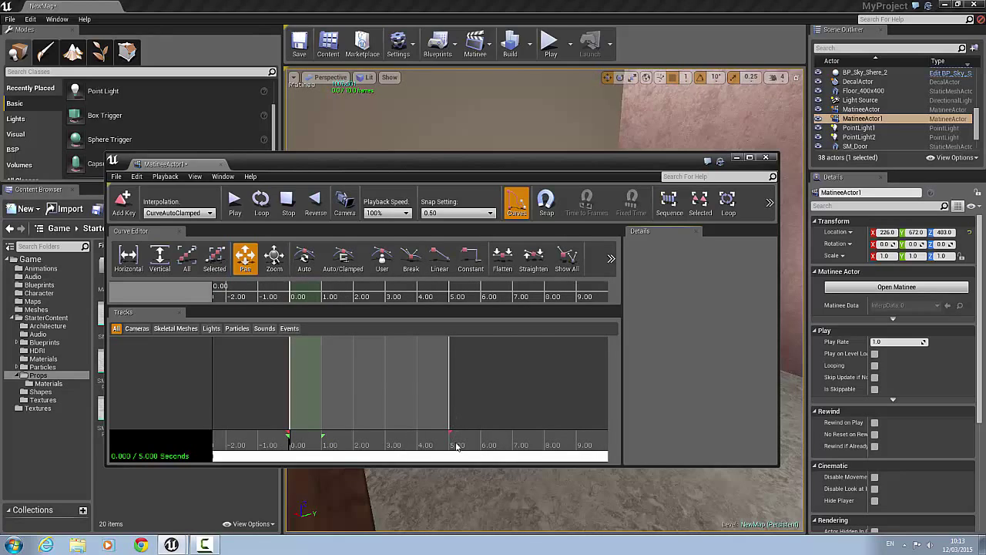
mouse_move(455, 441)
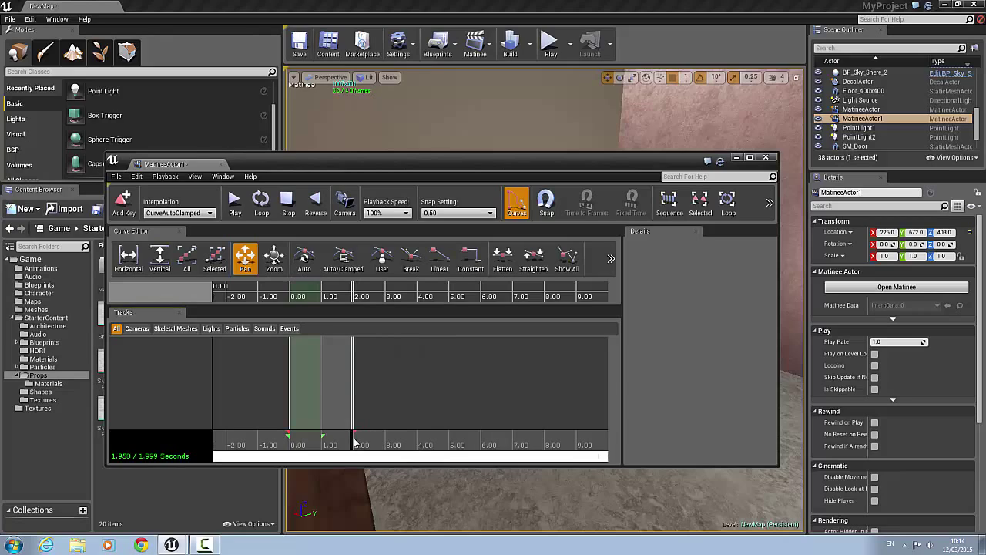
mouse_move(323, 440)
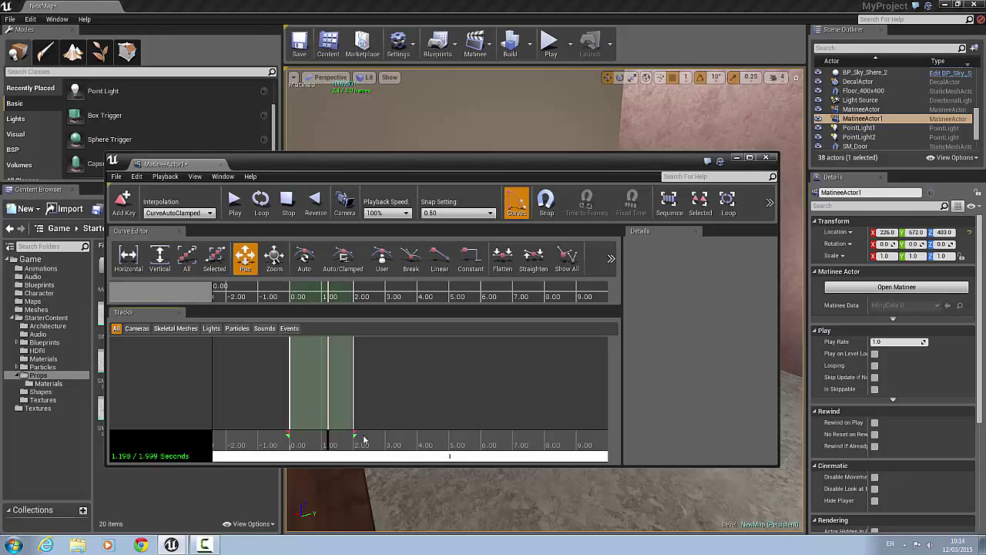
mouse_move(331, 445)
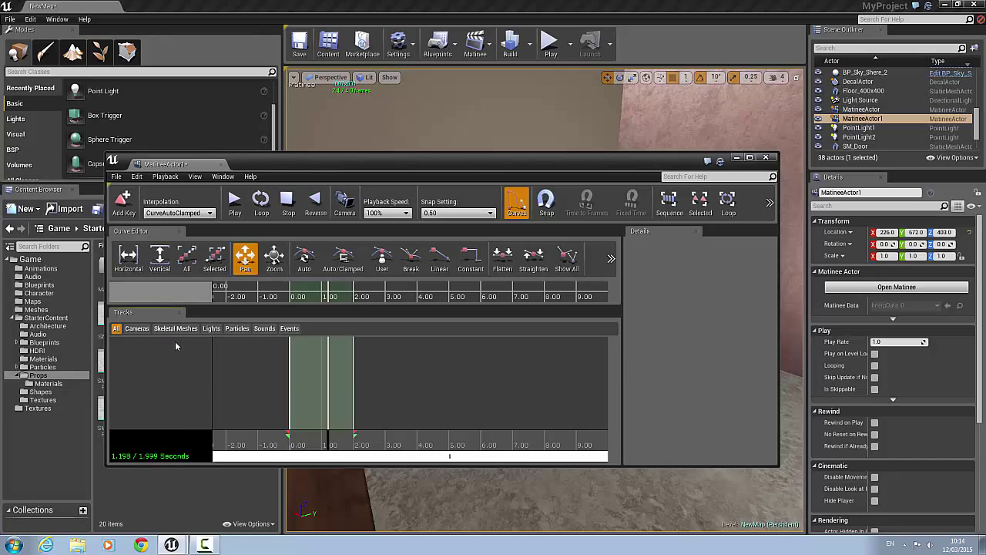
Step: Add an empty group named 'door' to the Matinee tracks
right_click(177, 346)
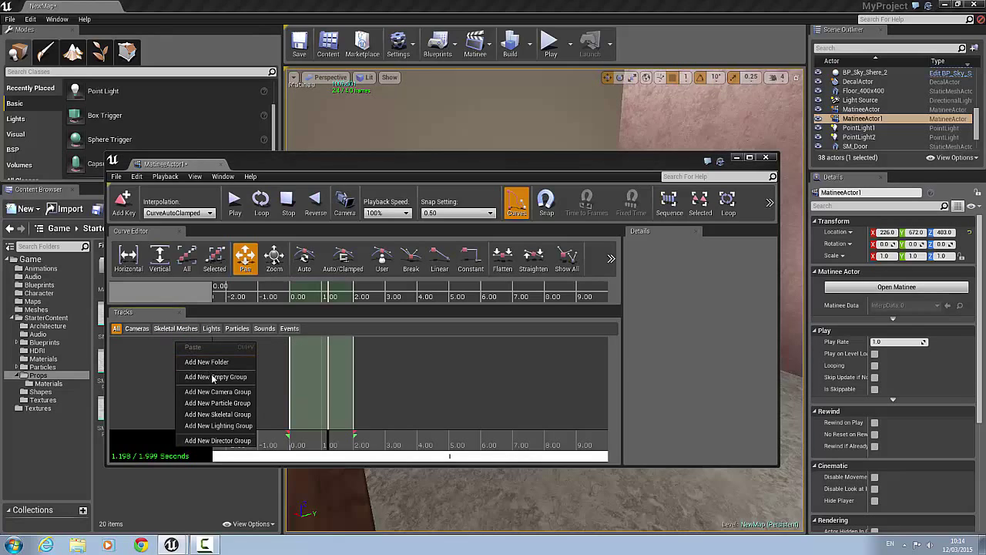
click(216, 377)
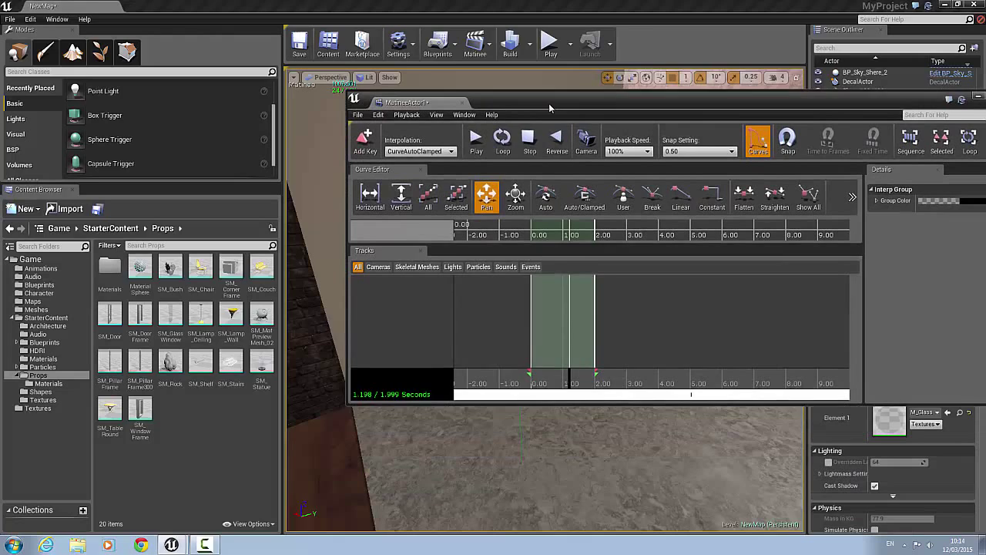
right_click(432, 323)
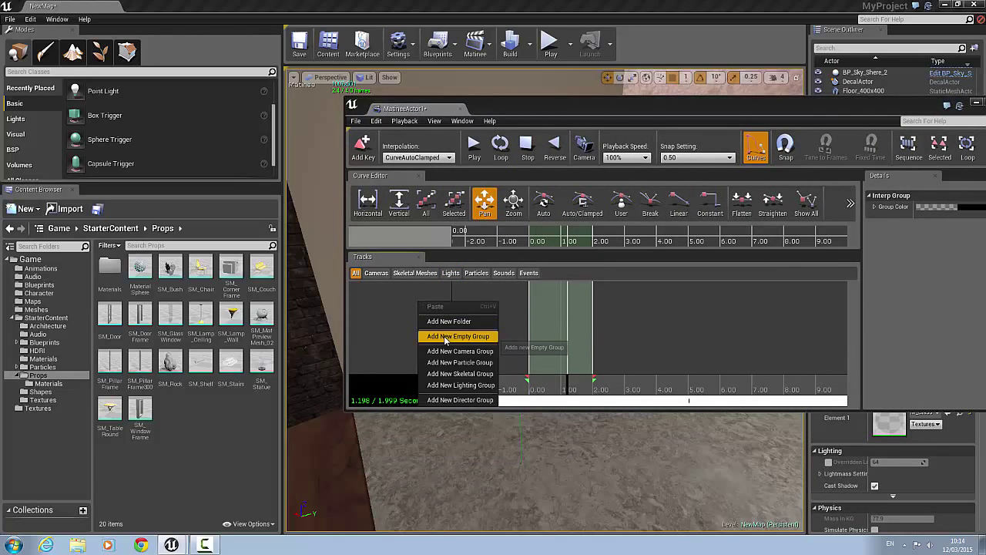
click(458, 336)
text(door)
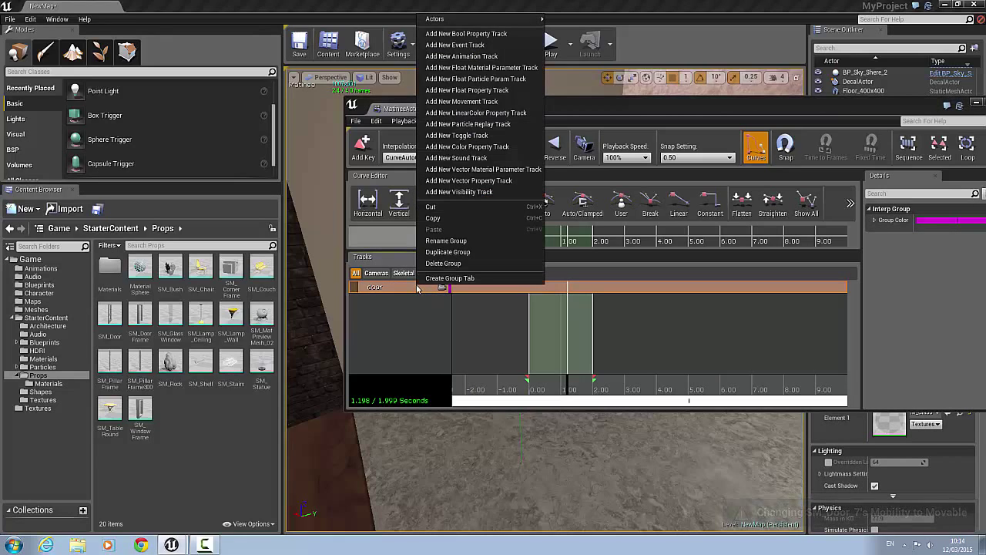
mouse_move(467, 124)
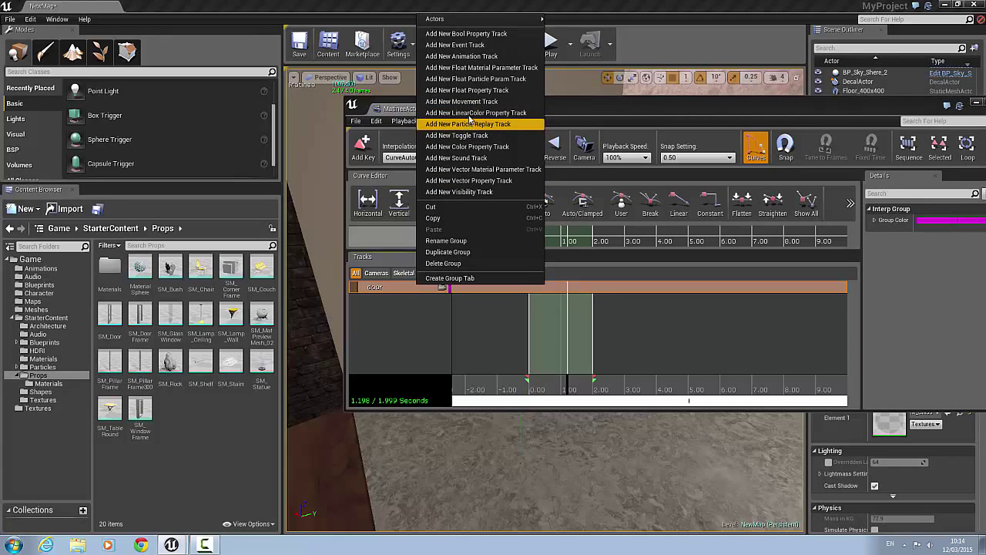
mouse_move(461, 56)
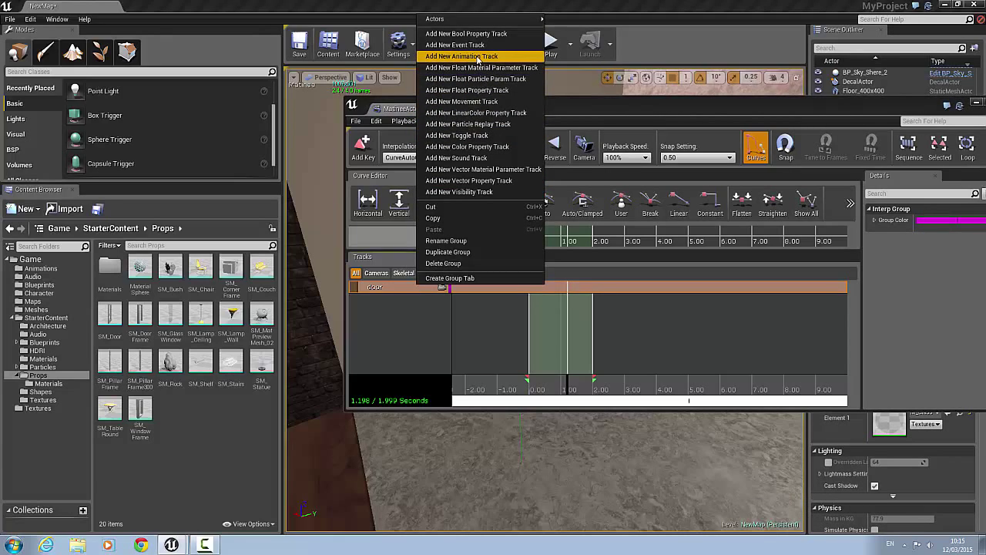
click(461, 56)
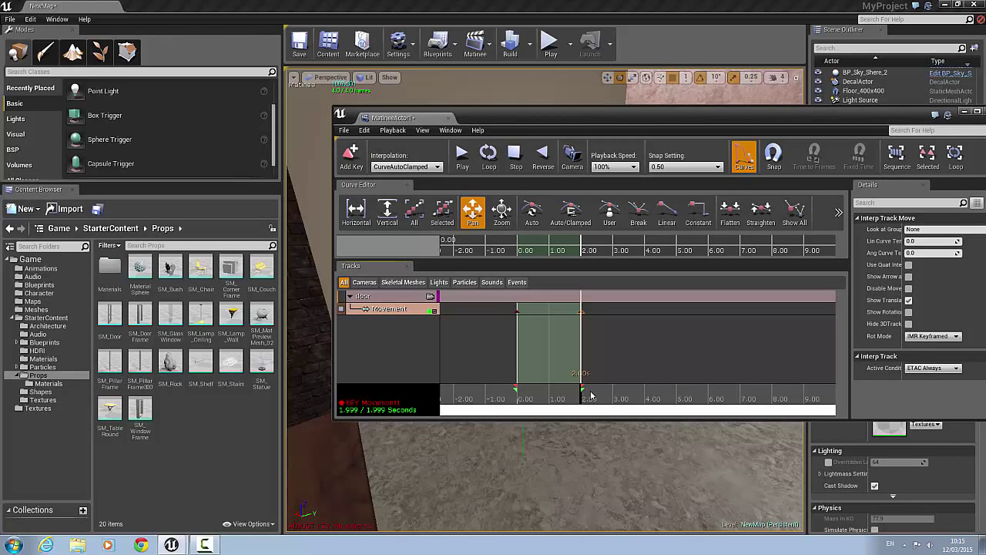
mouse_move(560, 396)
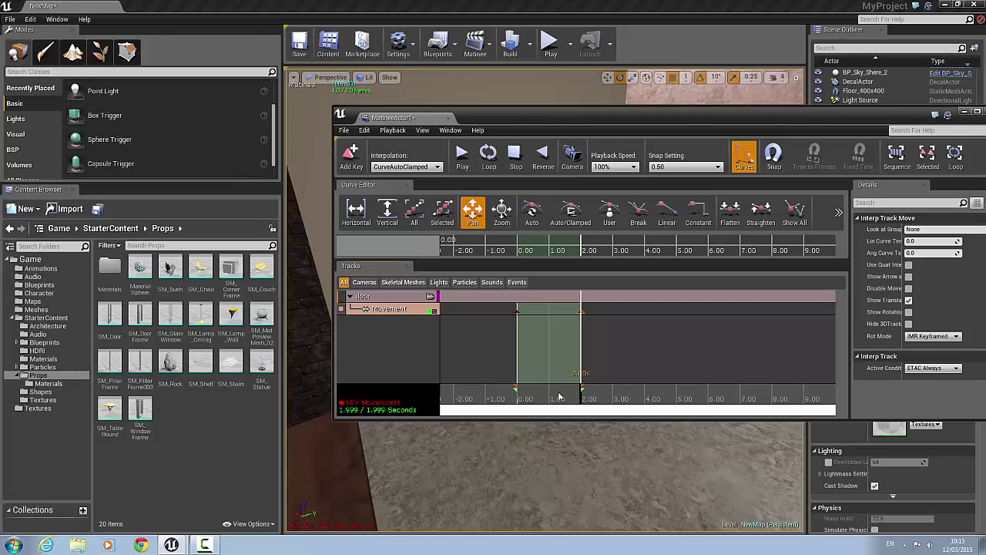
mouse_move(505, 122)
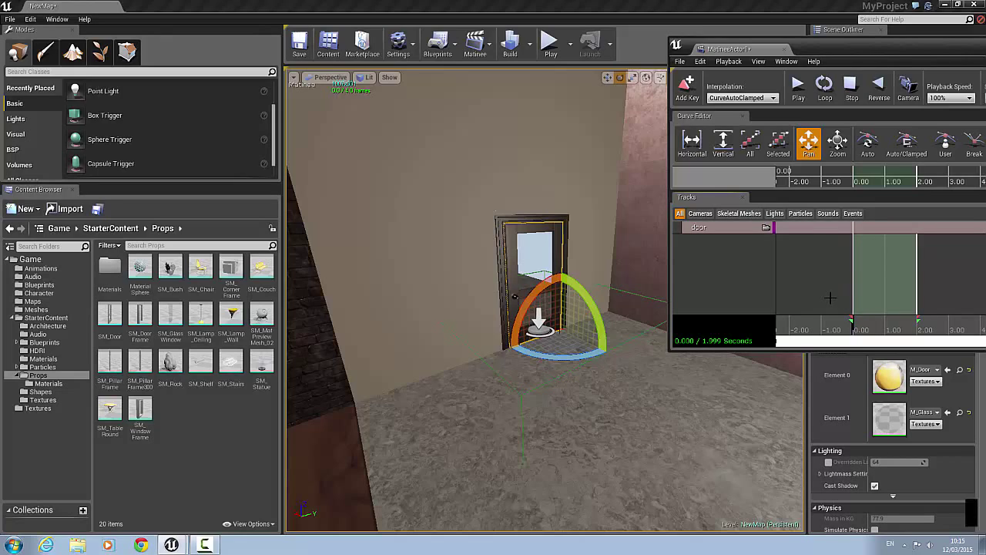
Step: Select the door group and give it a new Movement track
click(737, 236)
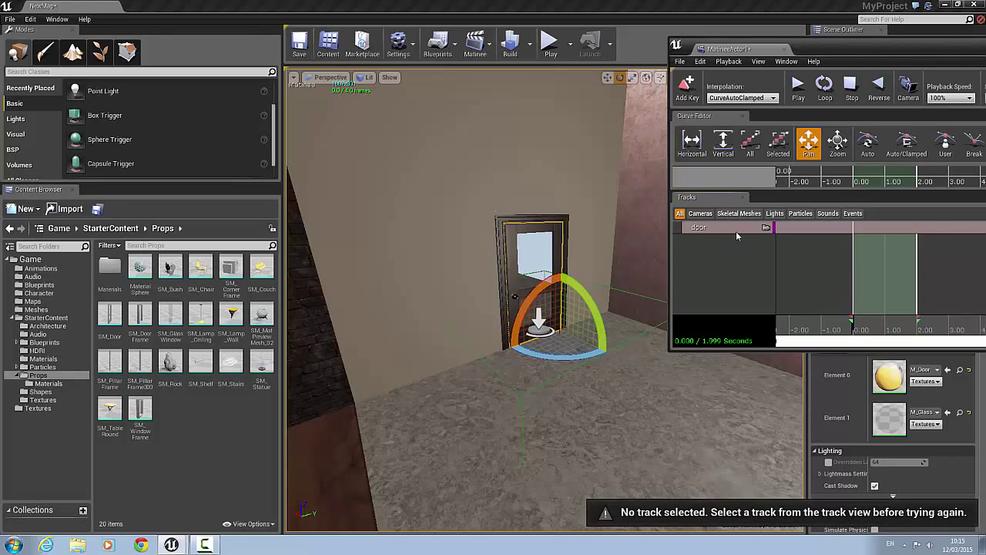
click(698, 226)
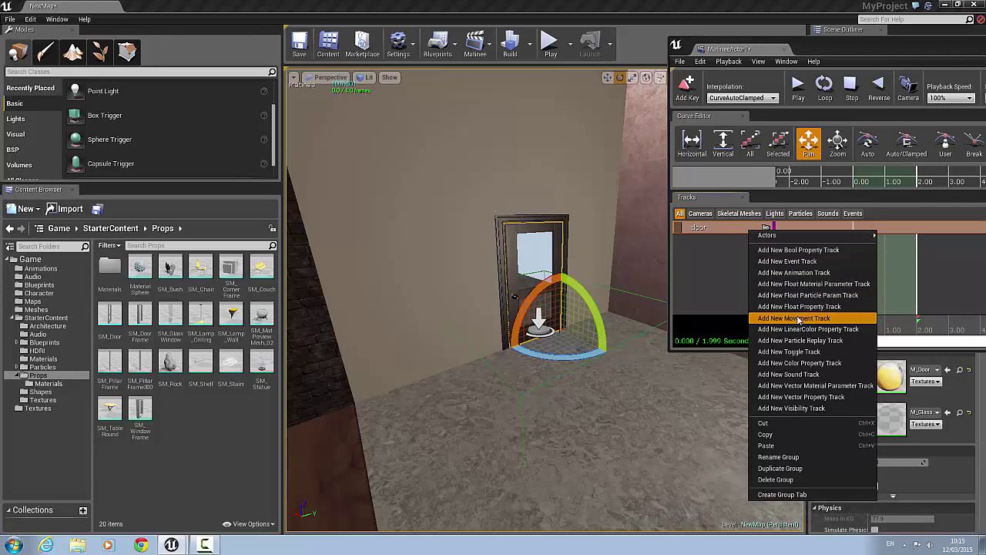
click(794, 318)
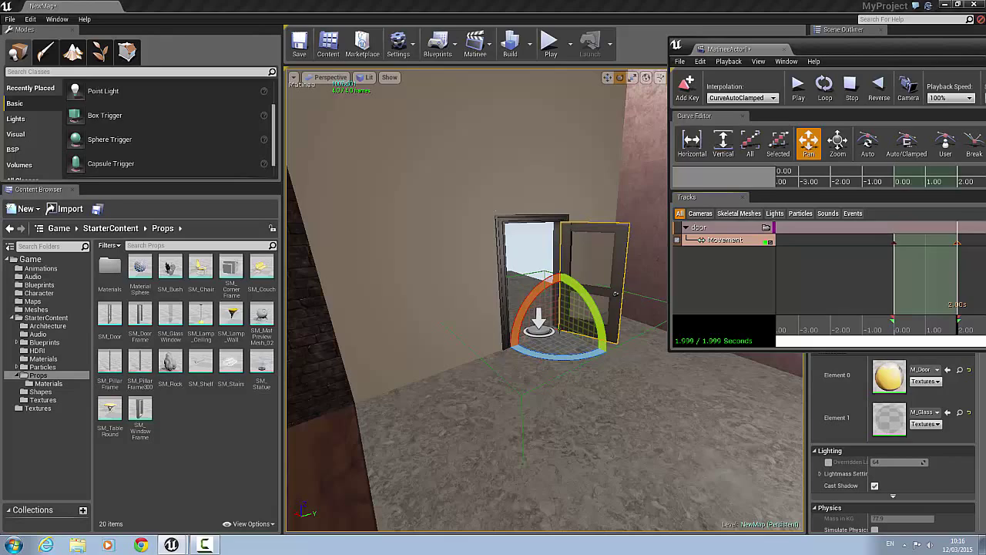
click(680, 61)
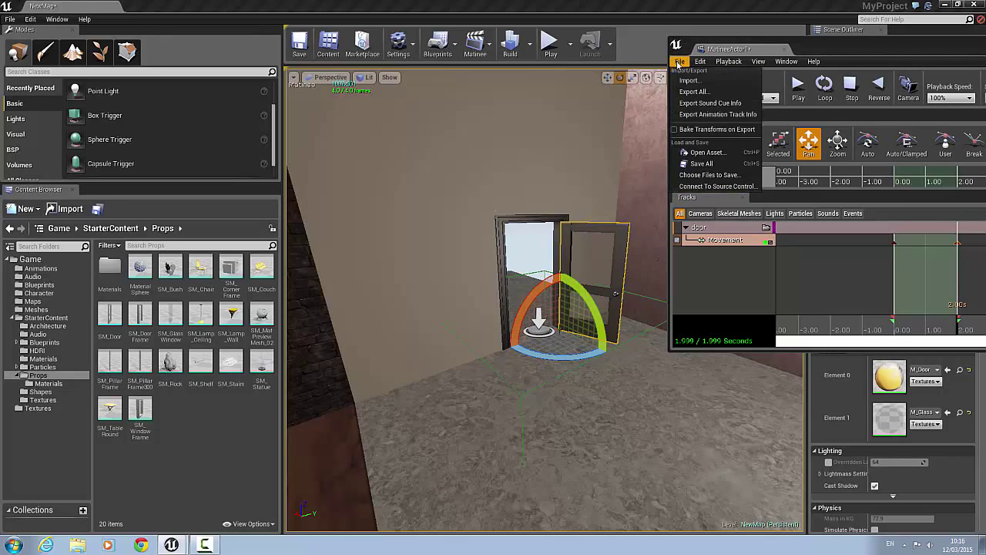
Step: Save all and confirm closing Matinee so the level gets saved
click(701, 164)
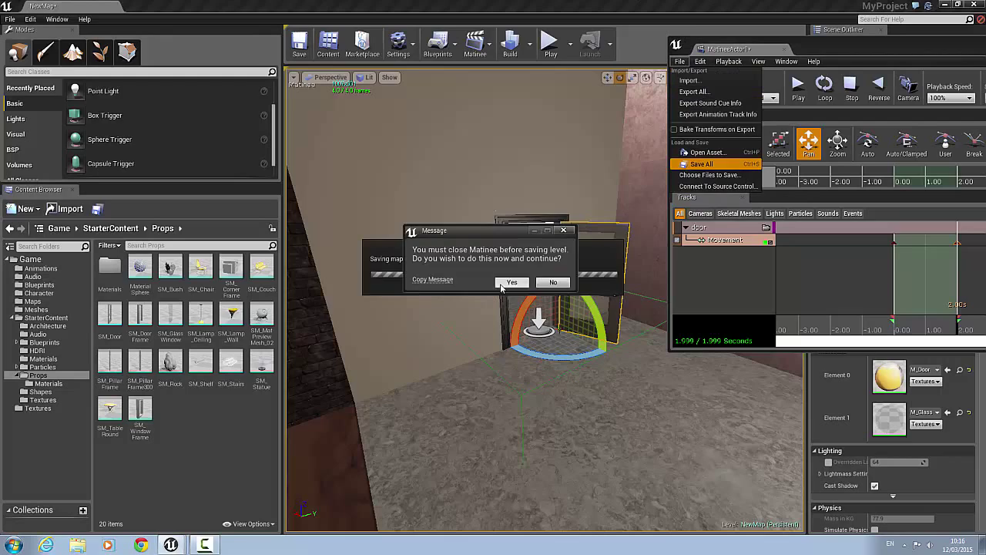
click(511, 282)
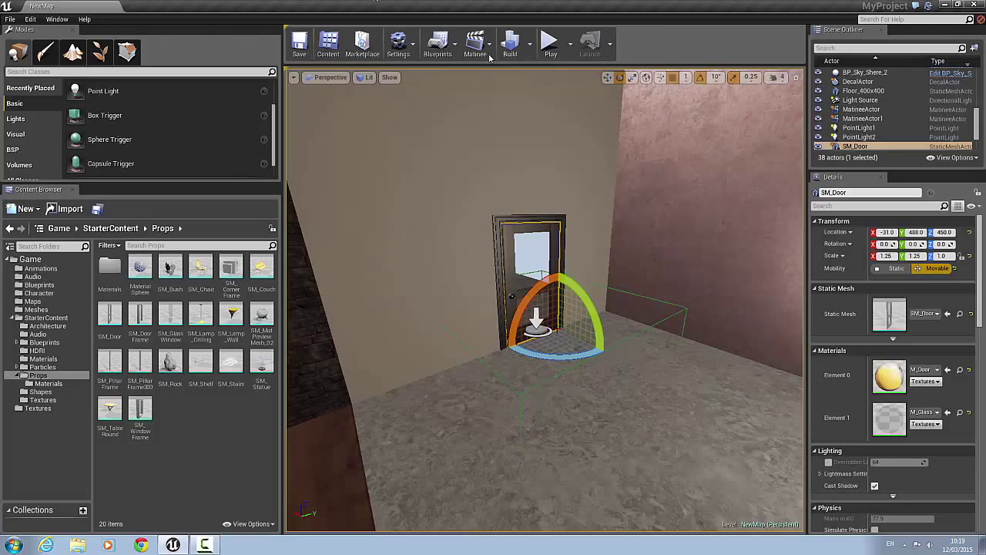
mouse_move(439, 44)
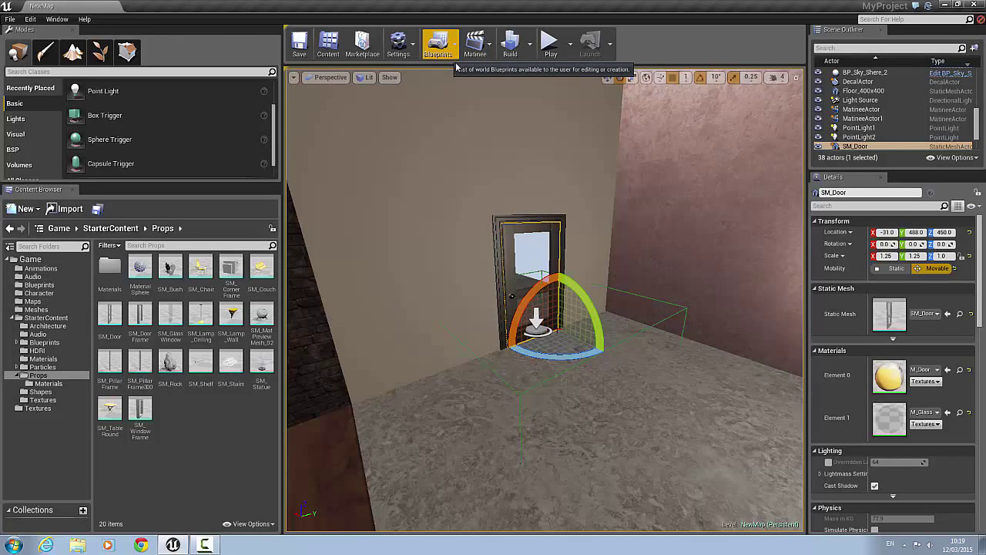
Step: Open the NewMap Level Blueprint from the Blueprints toolbar dropdown
click(439, 43)
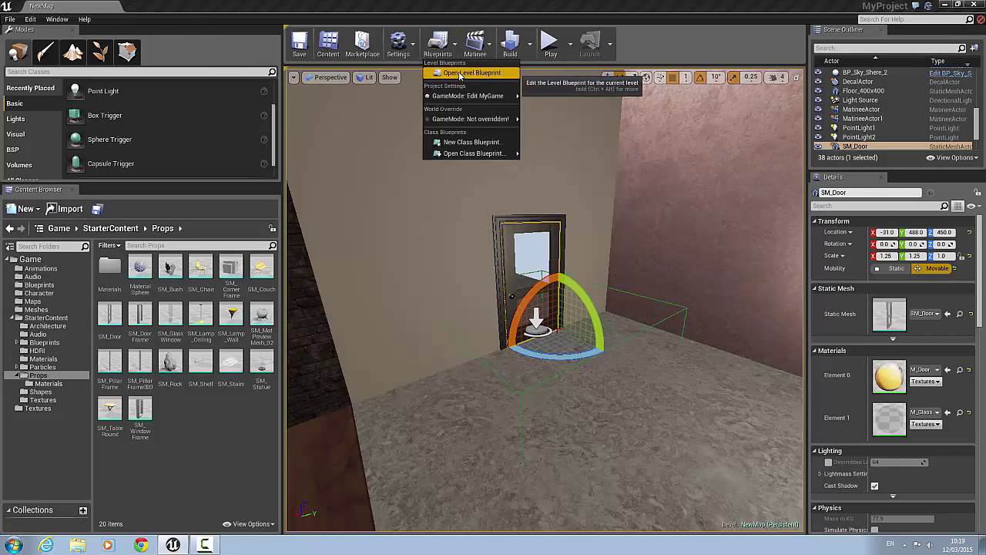
click(473, 72)
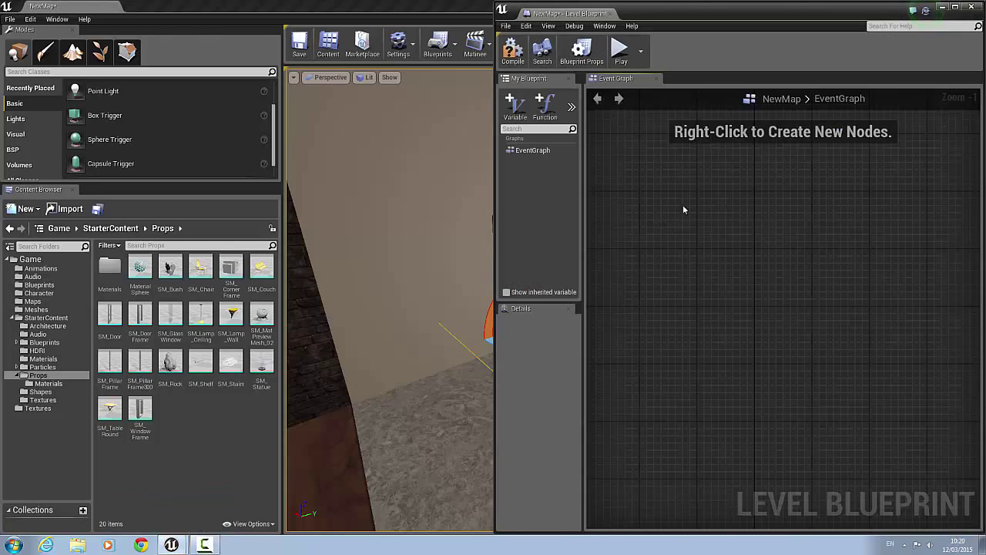
Step: Add the trigger box's OnActorBeginOverlap and OnActorEndOverlap events, then select MatineeActor1 in the Outliner
right_click(684, 210)
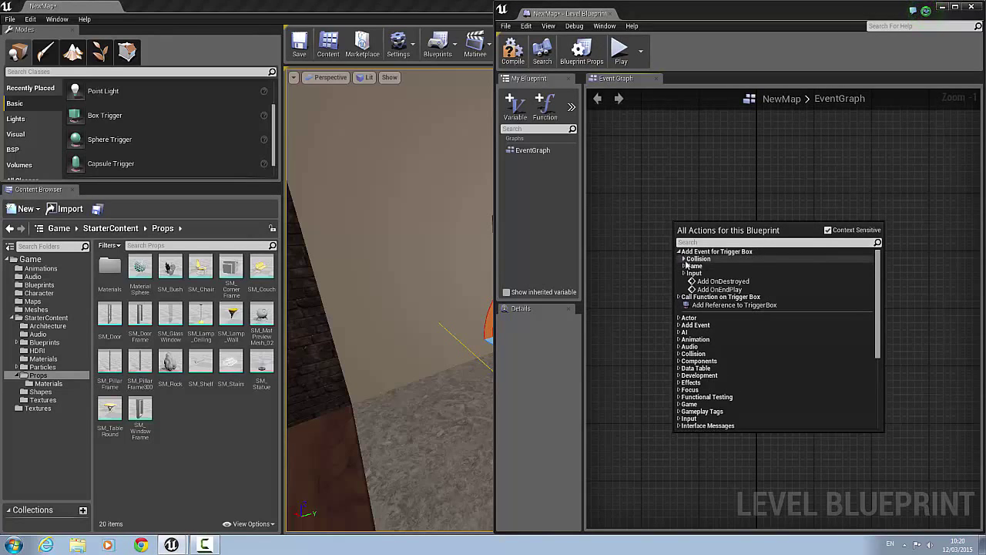
click(681, 259)
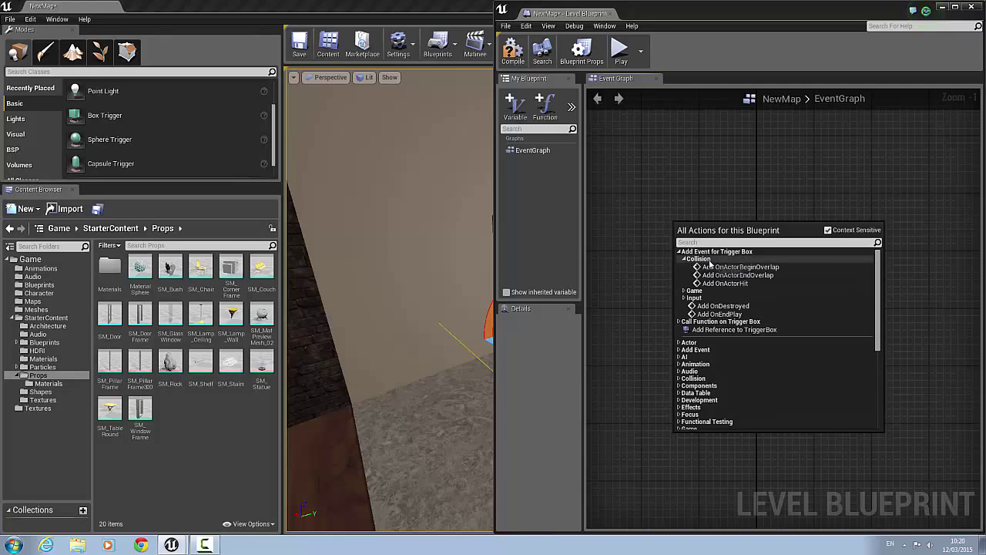
click(743, 266)
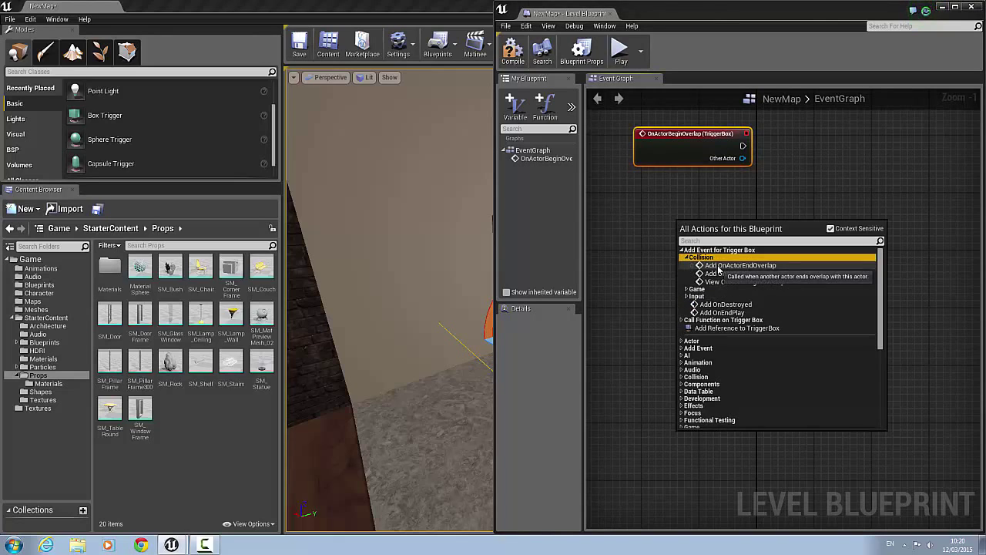
click(742, 265)
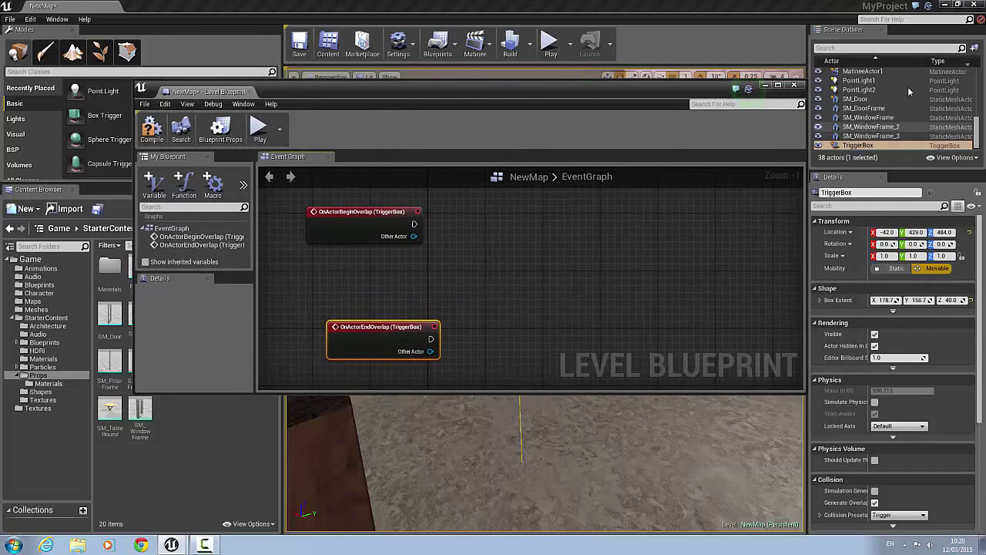
click(863, 71)
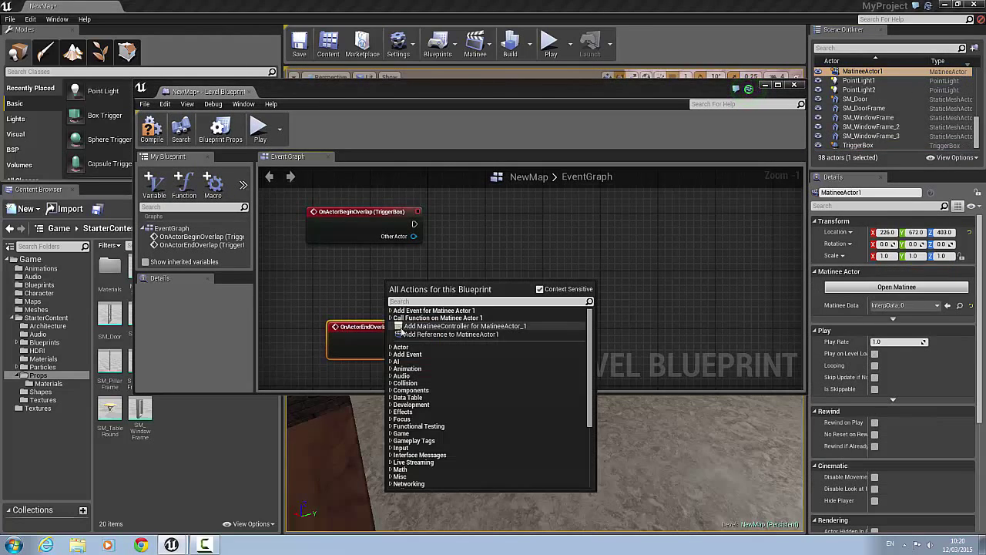
Step: Add a MatineeActor1 reference and a Cinematic Play node after OnActorBeginOverlap
click(449, 334)
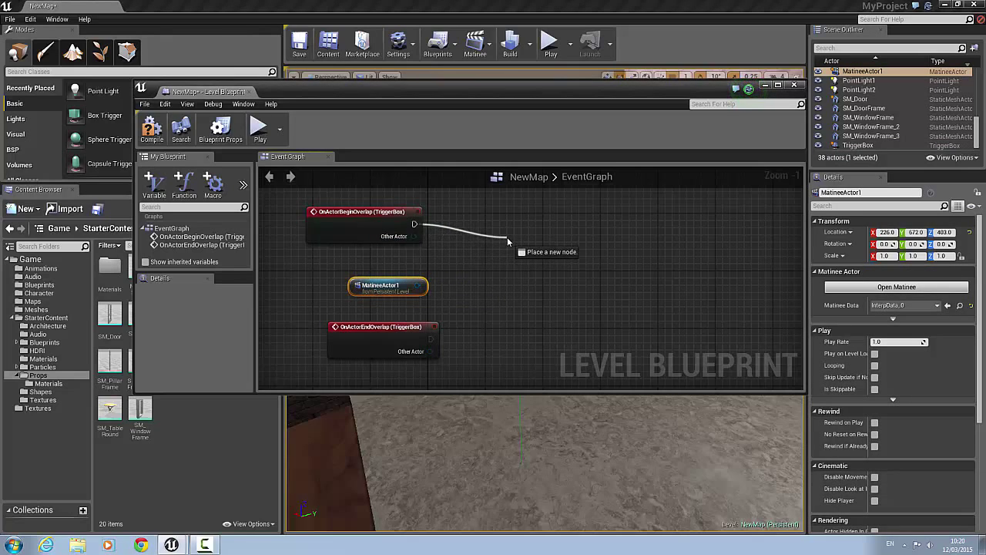
click(508, 241)
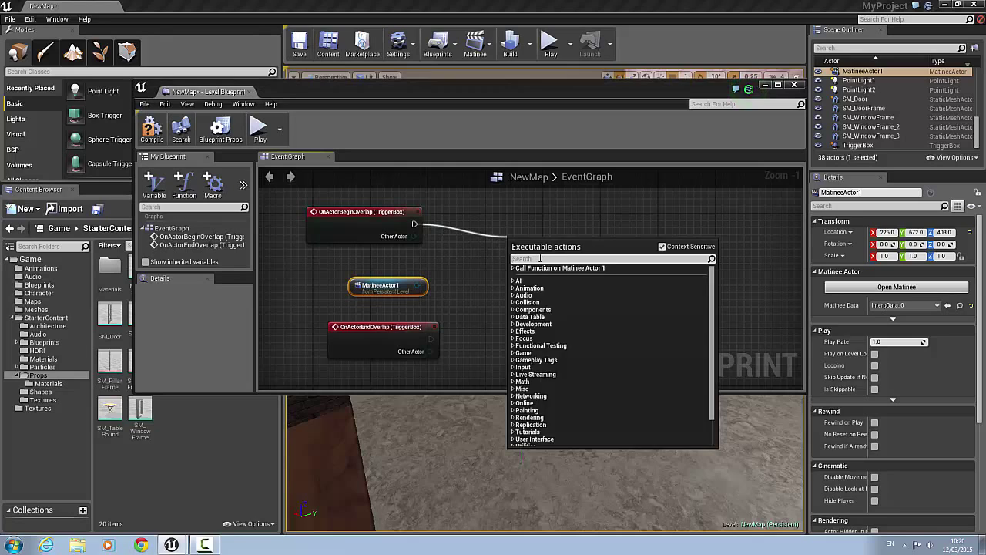
text(play)
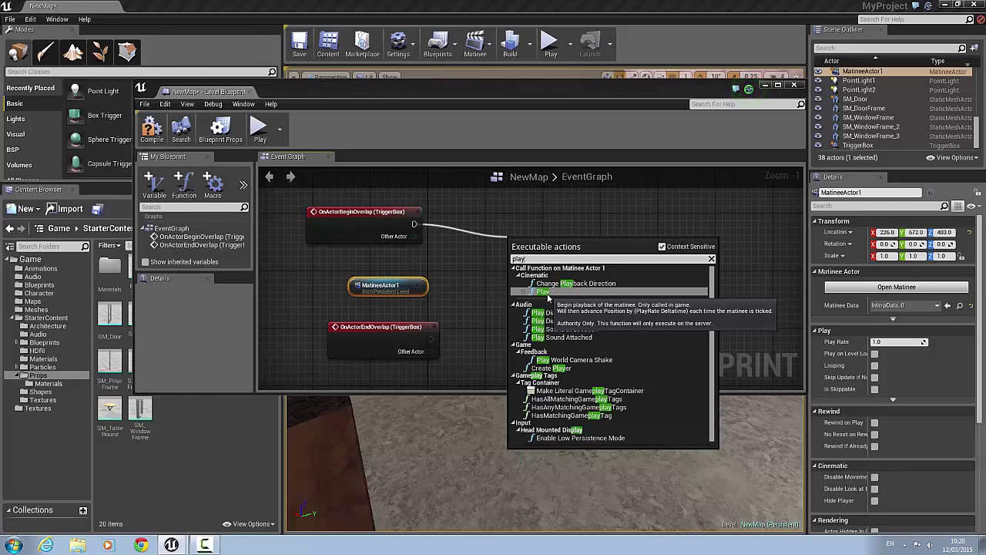
click(529, 291)
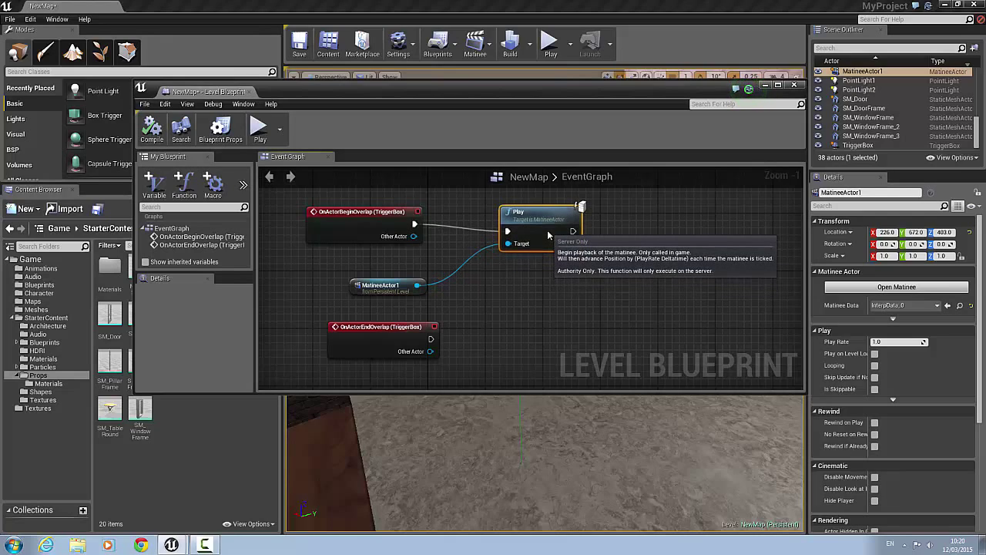
mouse_move(509, 349)
text(reverse)
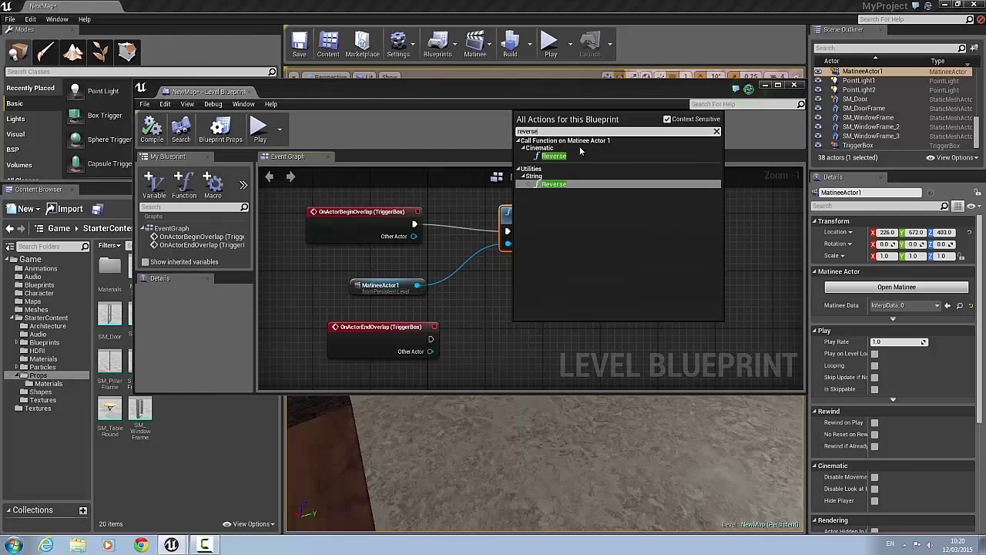
Step: Add a Cinematic Reverse node targeting MatineeActor1
click(554, 155)
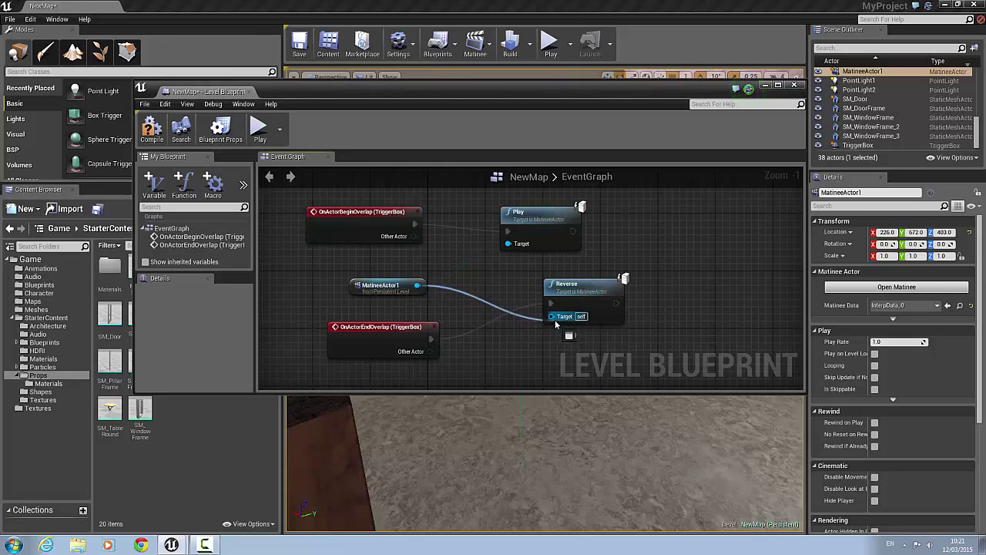
mouse_move(553, 316)
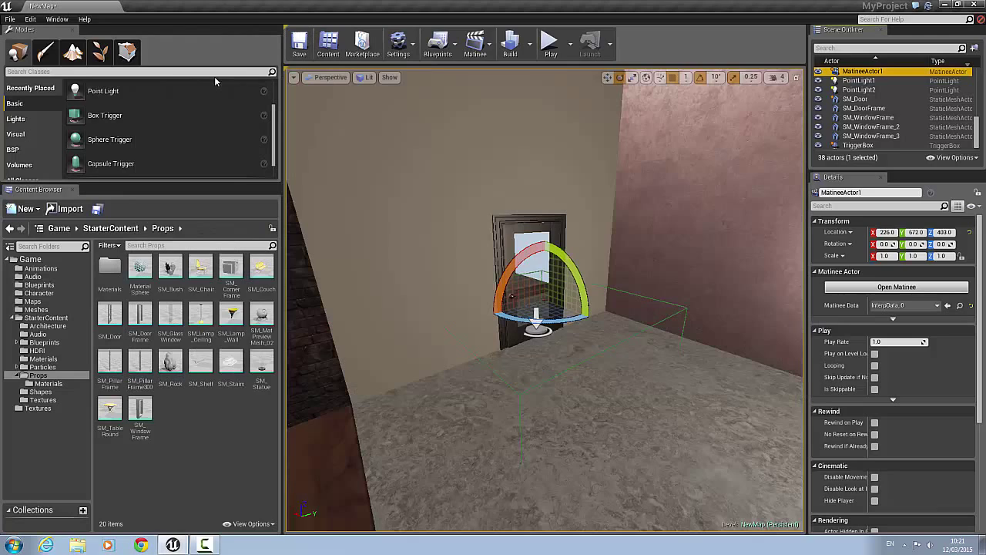
Step: Save the map and launch Play From Here in front of the door
click(299, 44)
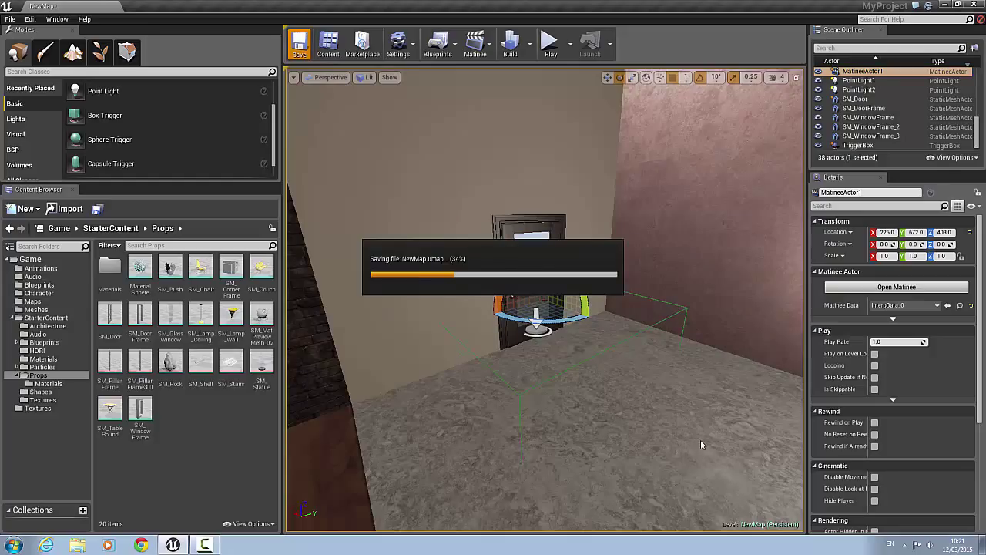
mouse_move(680, 395)
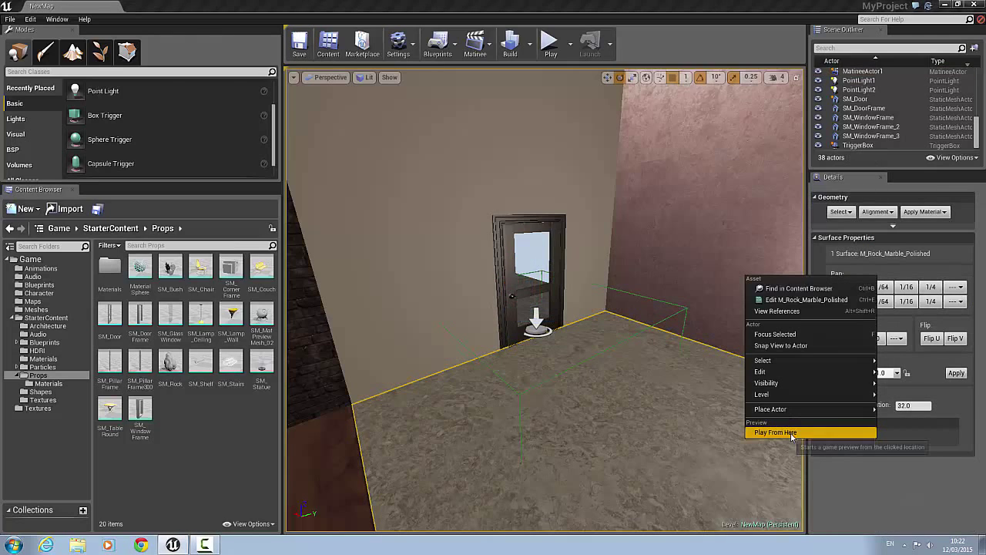
click(774, 431)
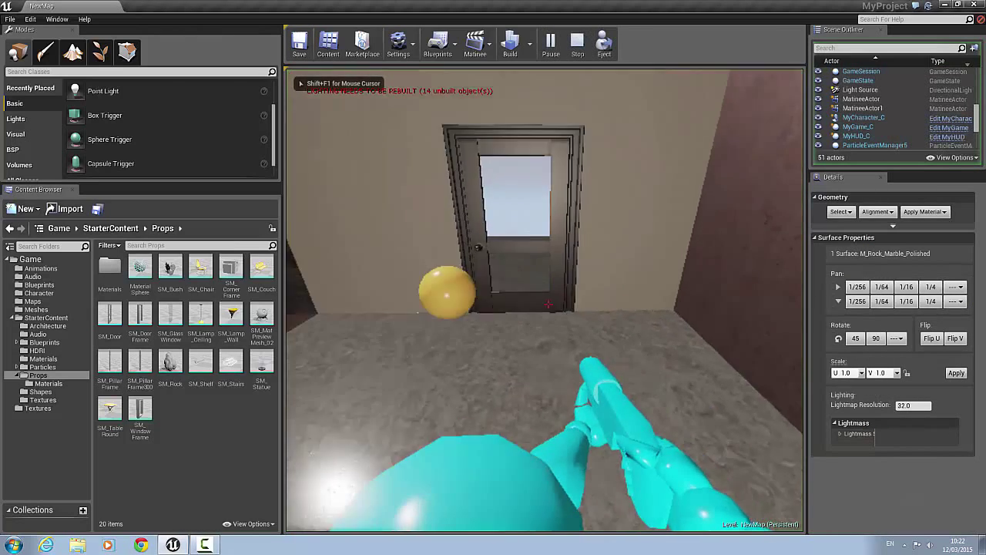